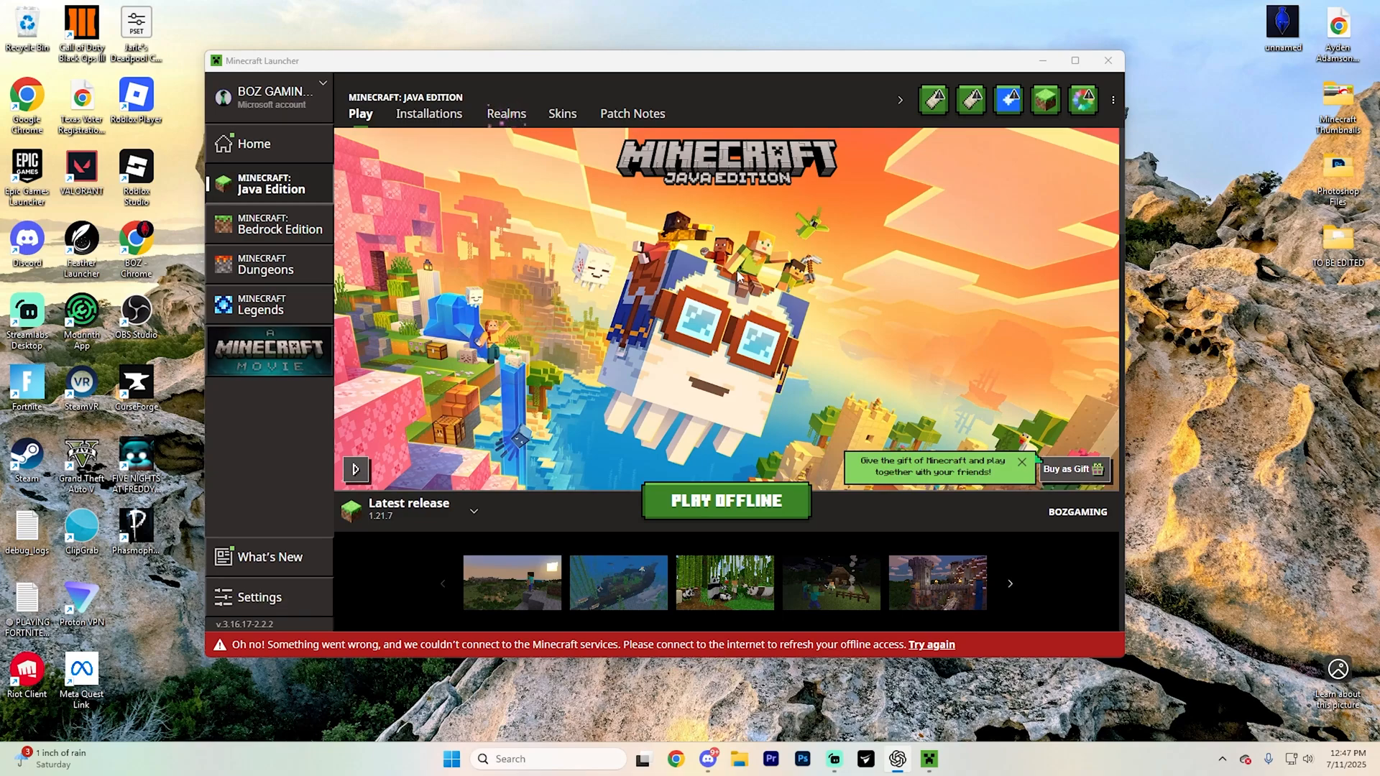
{"action": "mouse_move", "coordinate": [744, 224]}
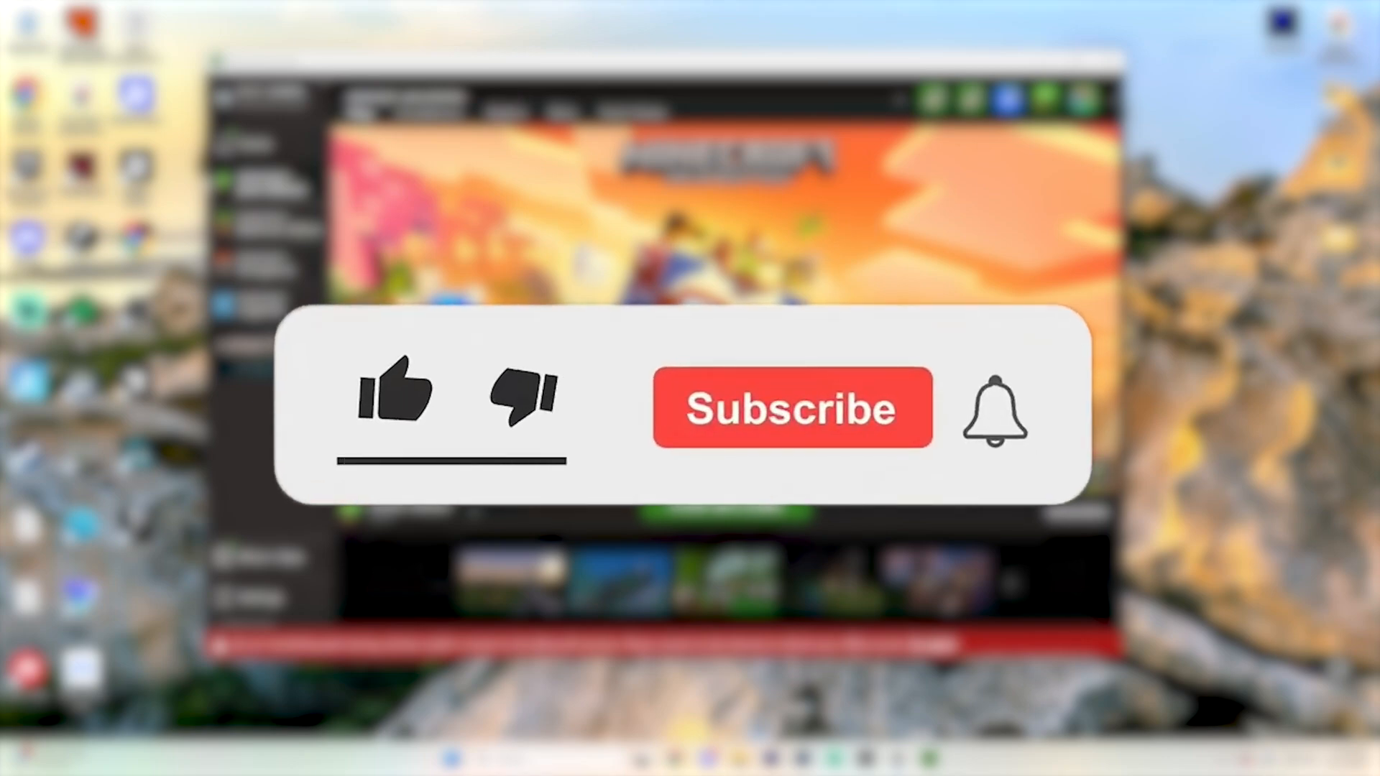
- Close the Minecraft Launcher window
{"action": "left_click", "coordinate": [396, 397]}
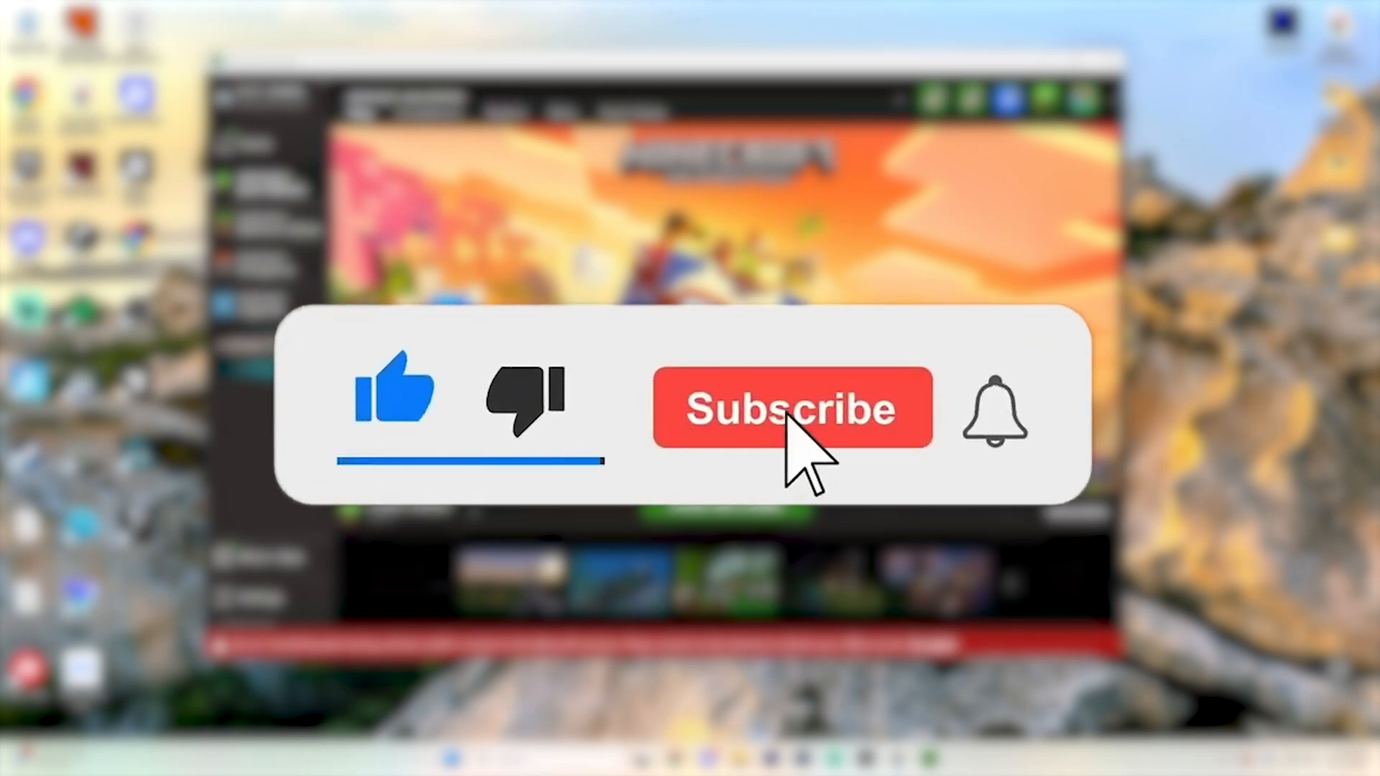
{"action": "left_click", "coordinate": [791, 408]}
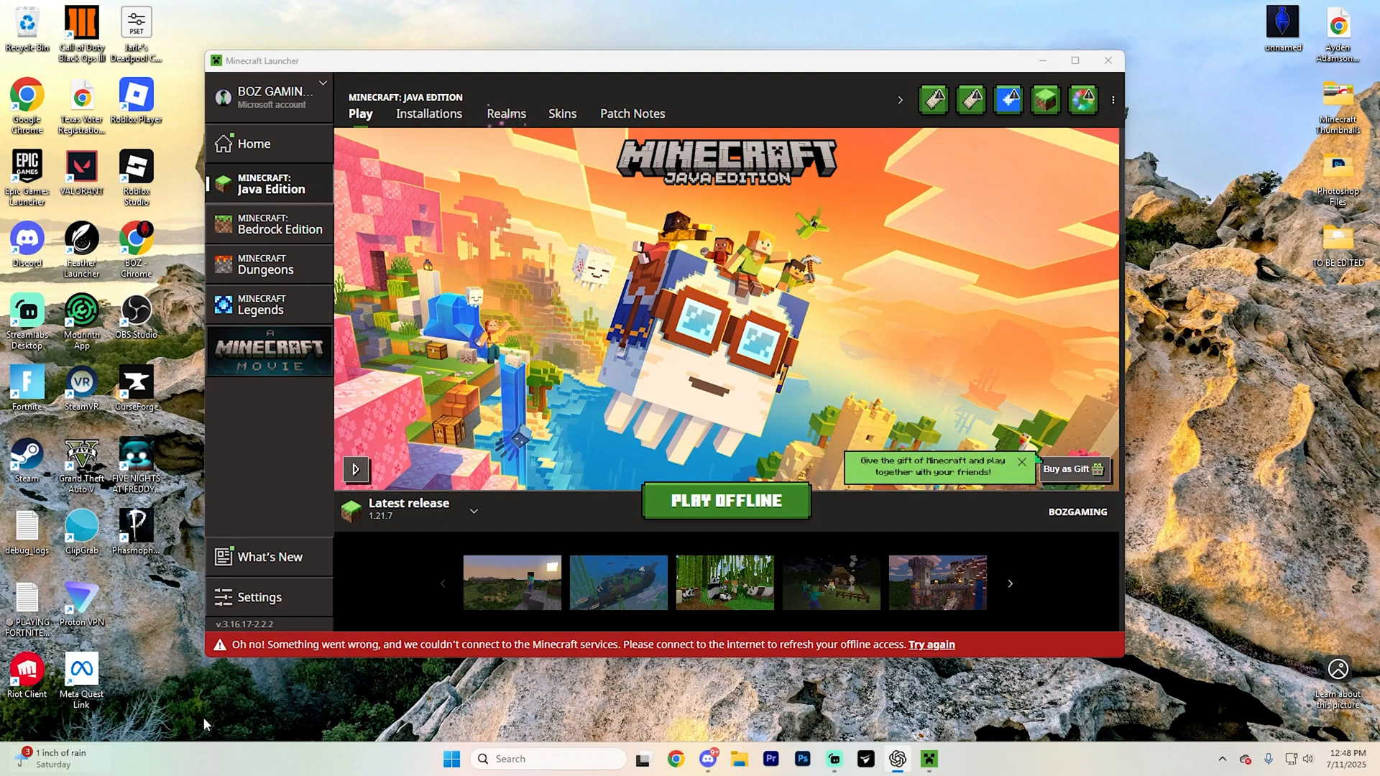
{"action": "mouse_move", "coordinate": [815, 641]}
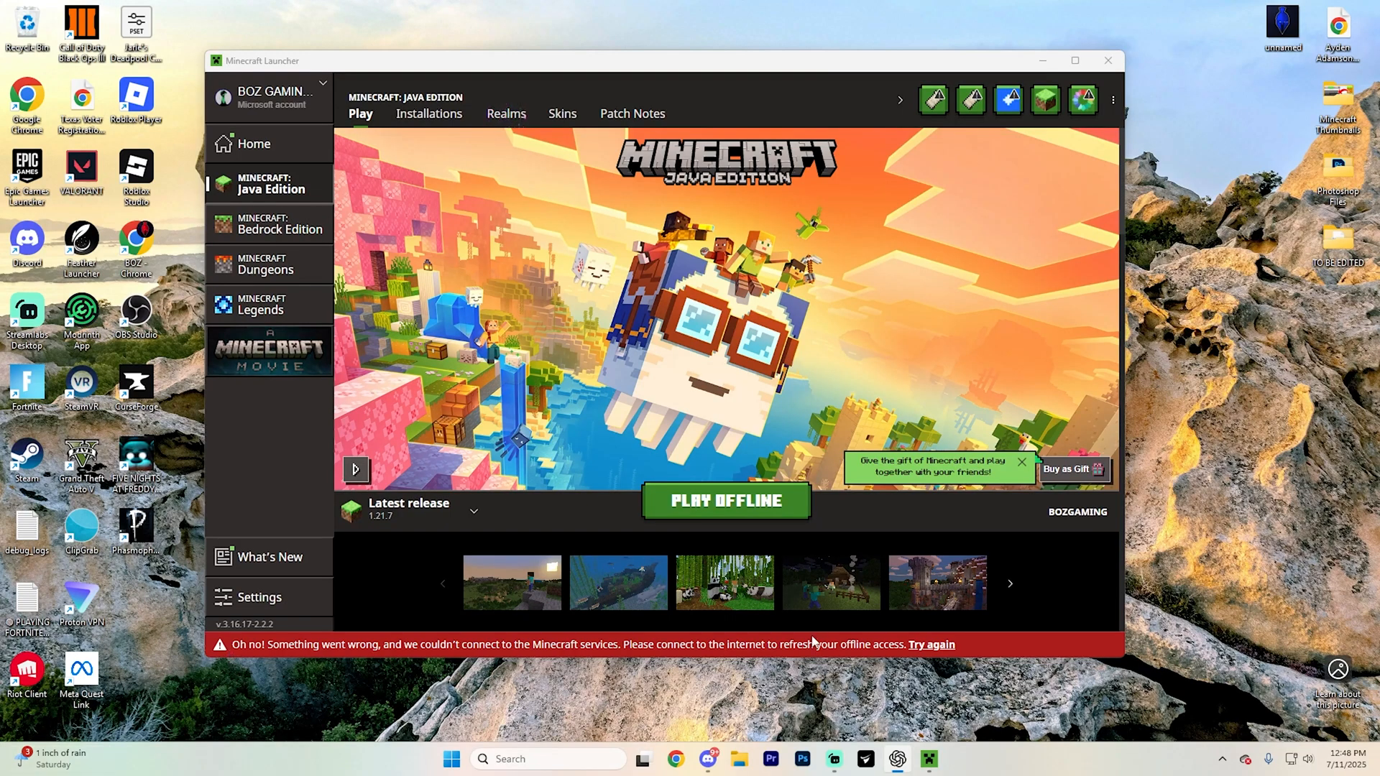
{"action": "mouse_move", "coordinate": [632, 647]}
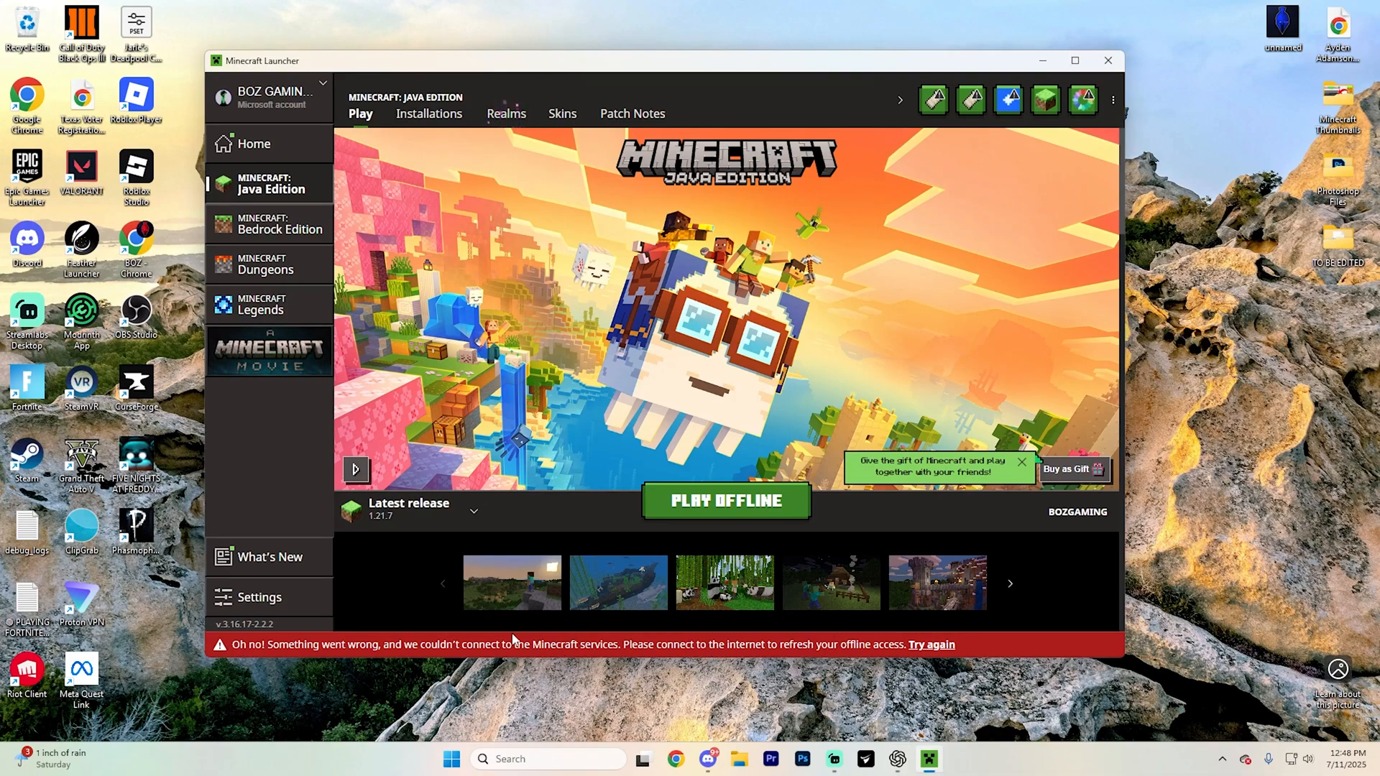
{"action": "mouse_move", "coordinate": [481, 624]}
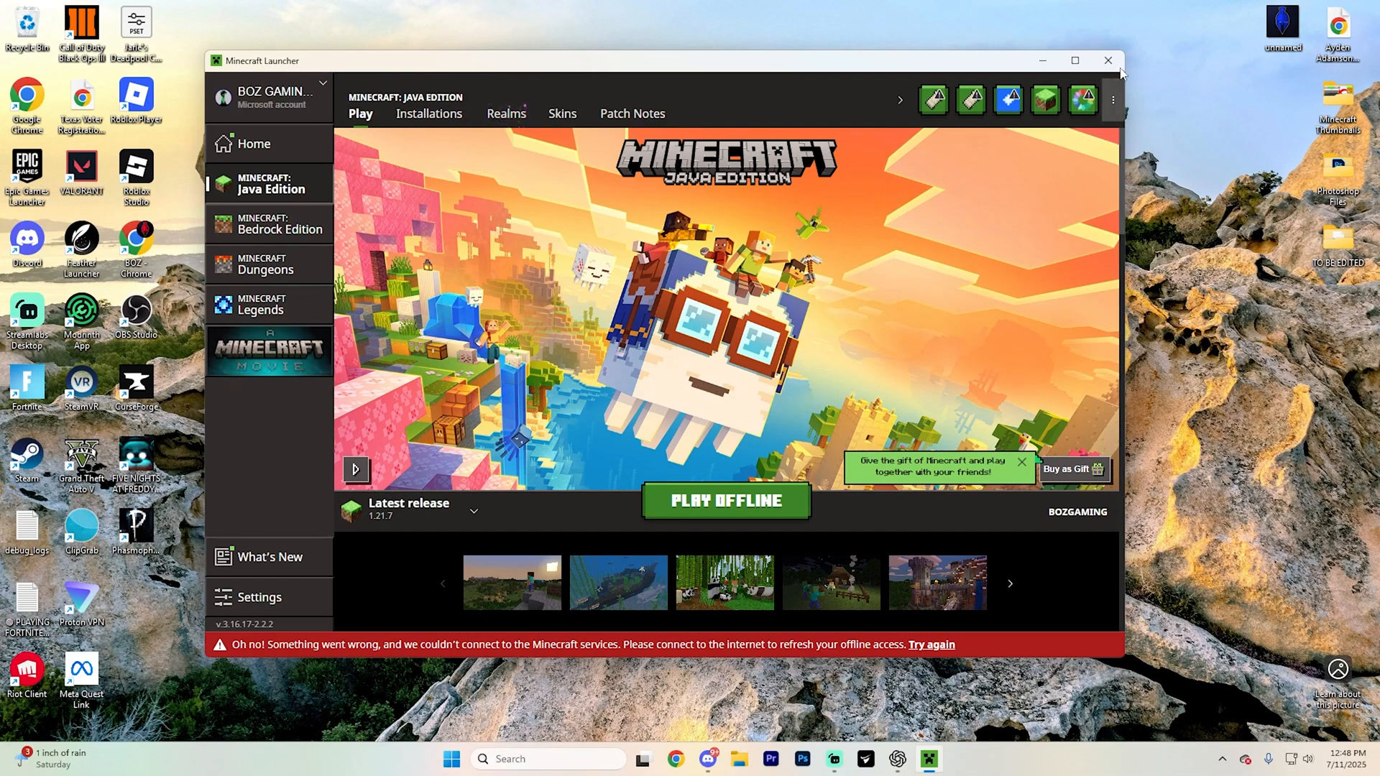
{"action": "left_click", "coordinate": [1105, 60]}
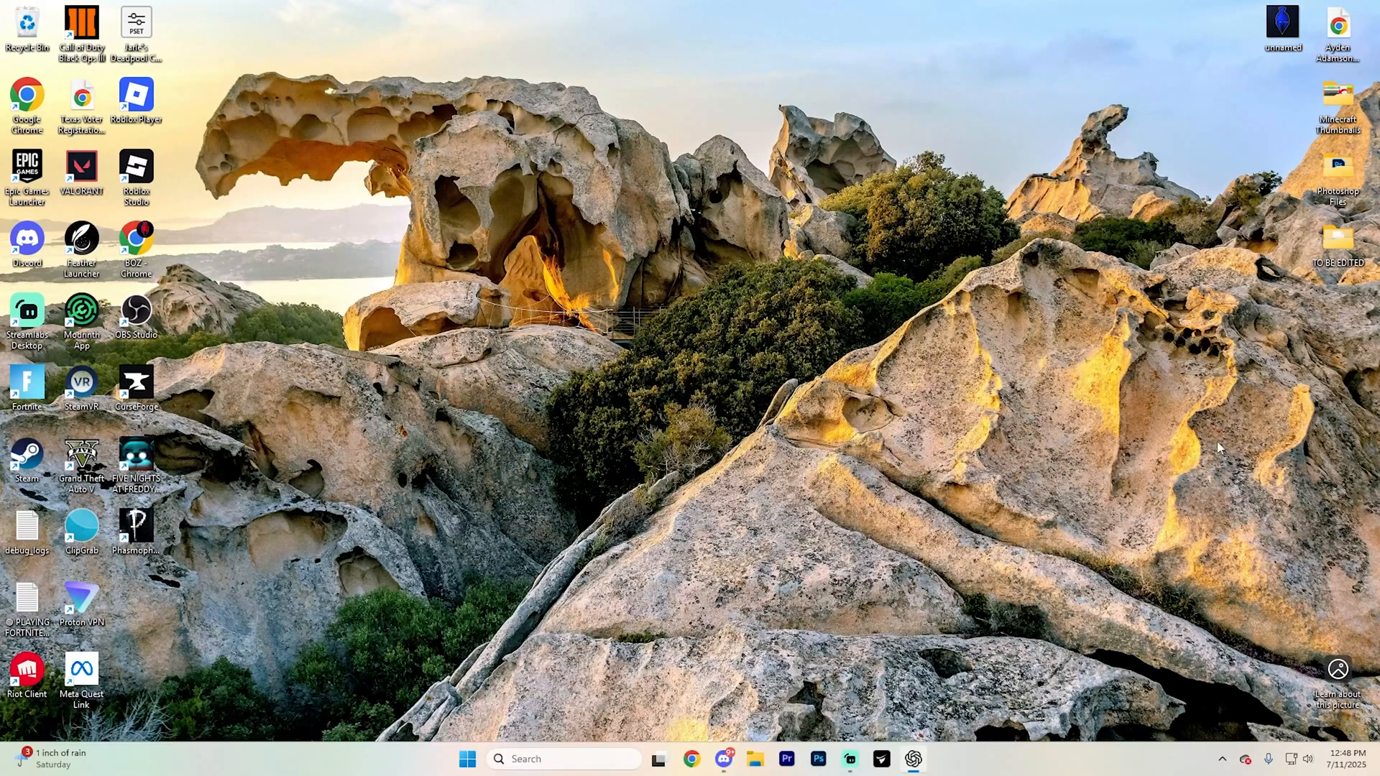
{"action": "mouse_move", "coordinate": [706, 334]}
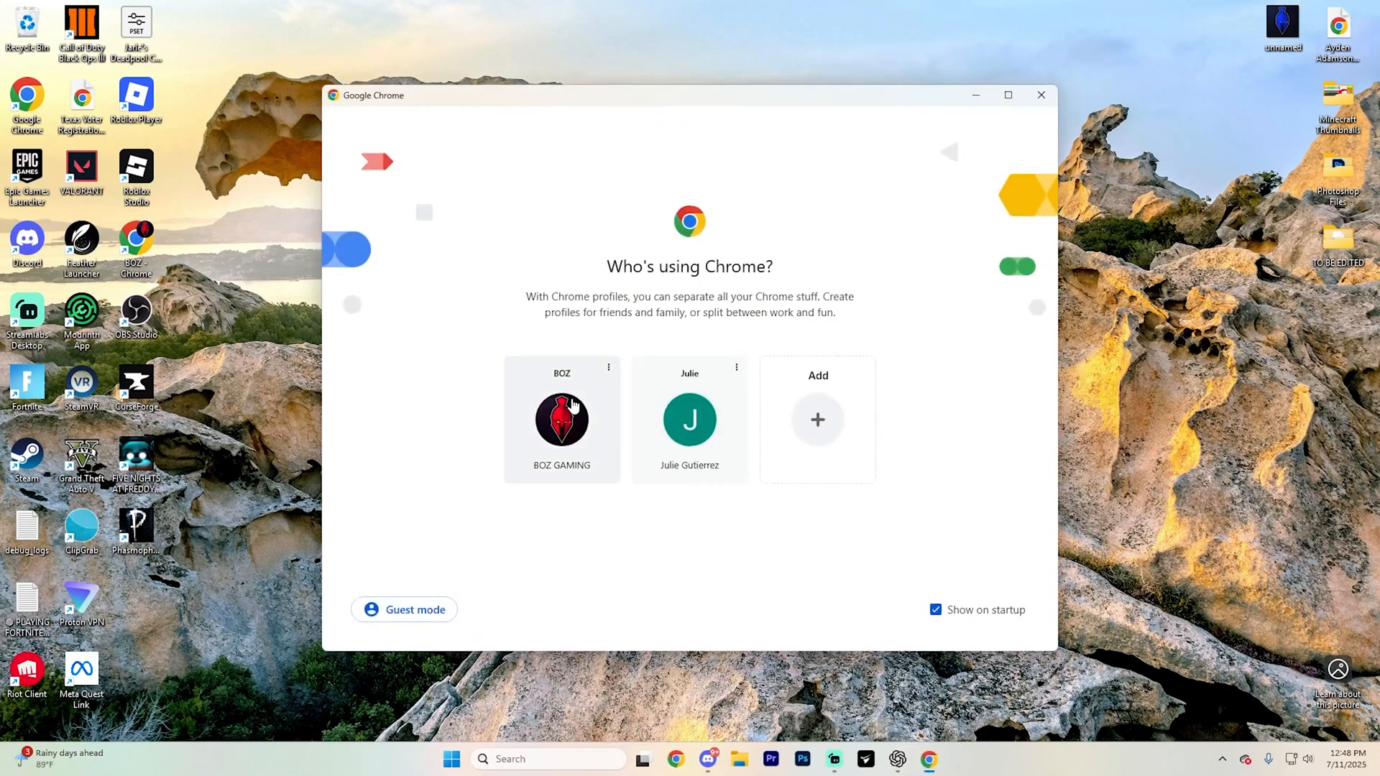
- Launch Chrome with the first profile and go to curseforge.com
{"action": "left_click", "coordinate": [561, 420]}
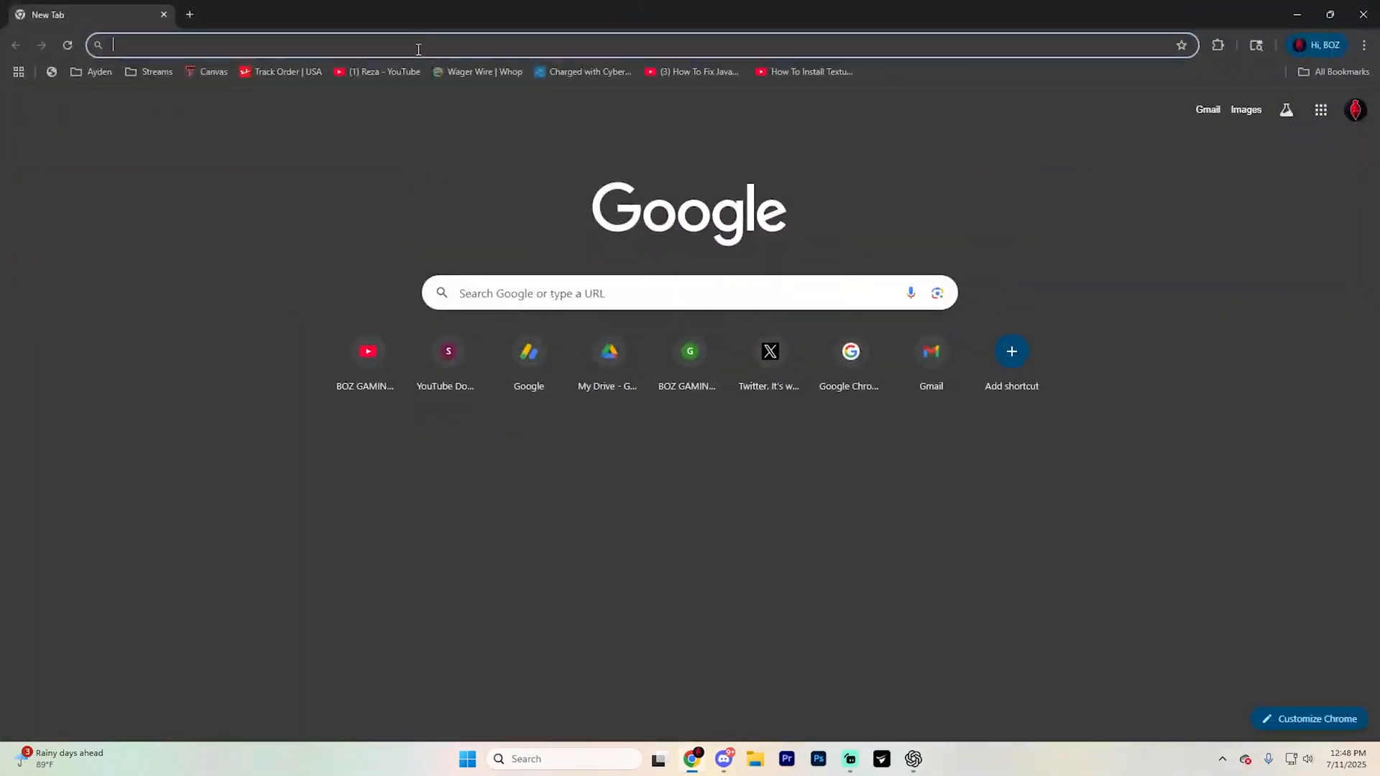
{"action": "type", "text": "curseforge.com"}
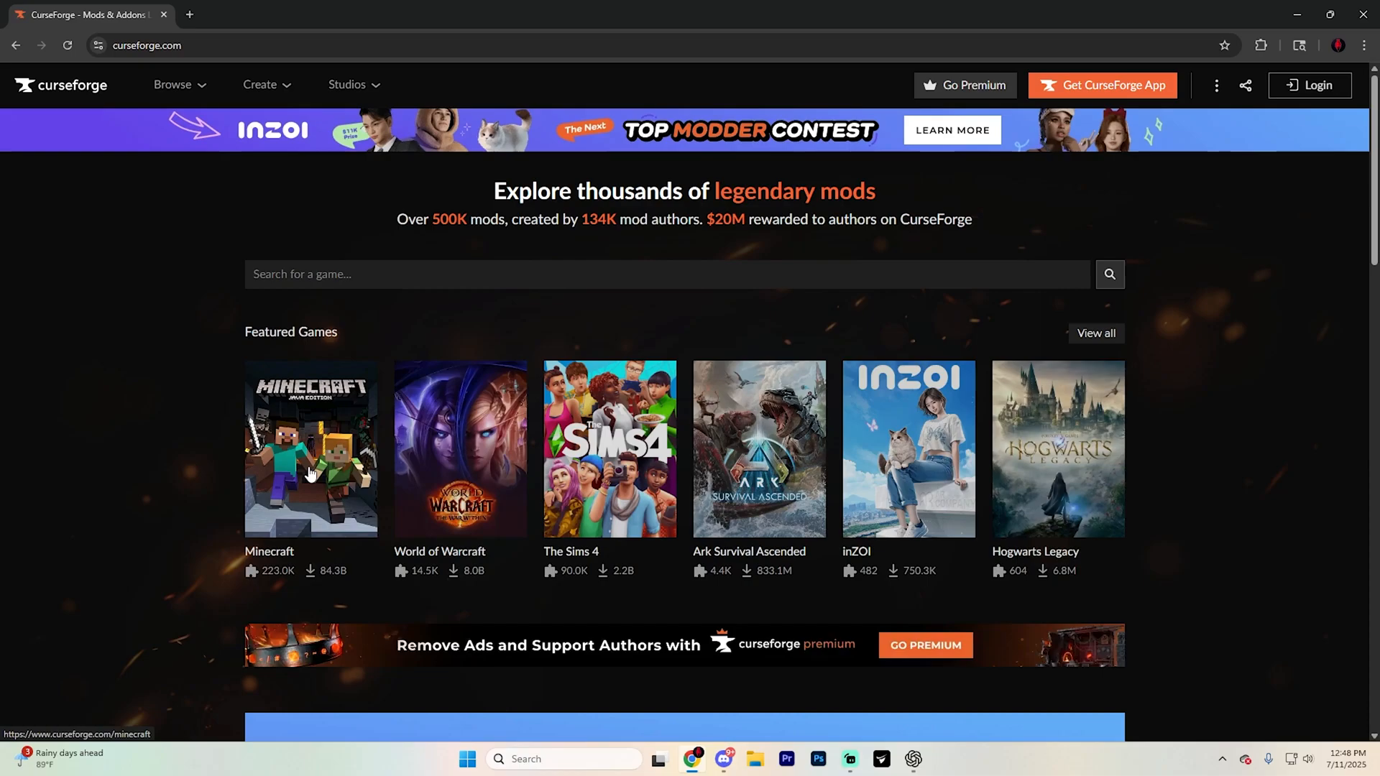
- Browse CurseForge's Minecraft section showing only resource packs
{"action": "left_click", "coordinate": [312, 452]}
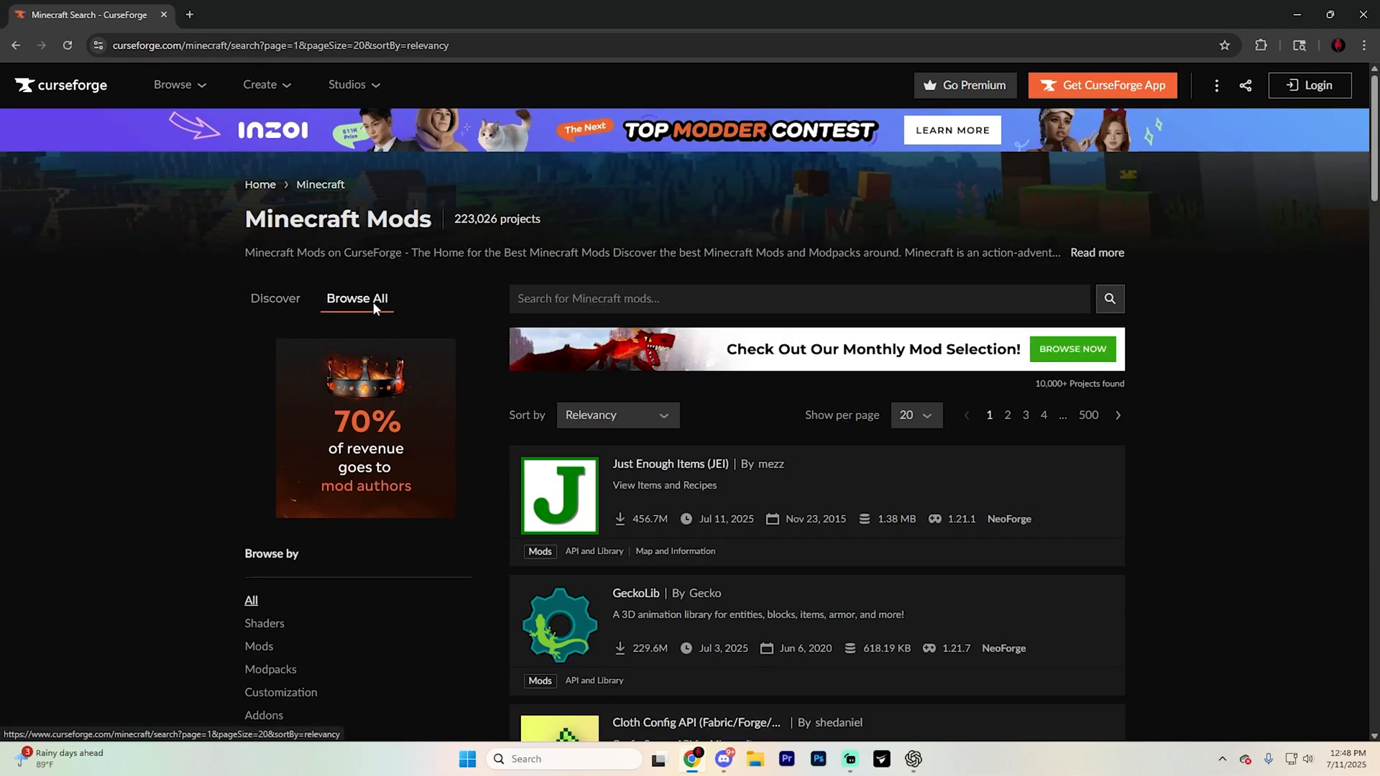
{"action": "scroll", "scroll_direction": "down", "scroll_amount": 3}
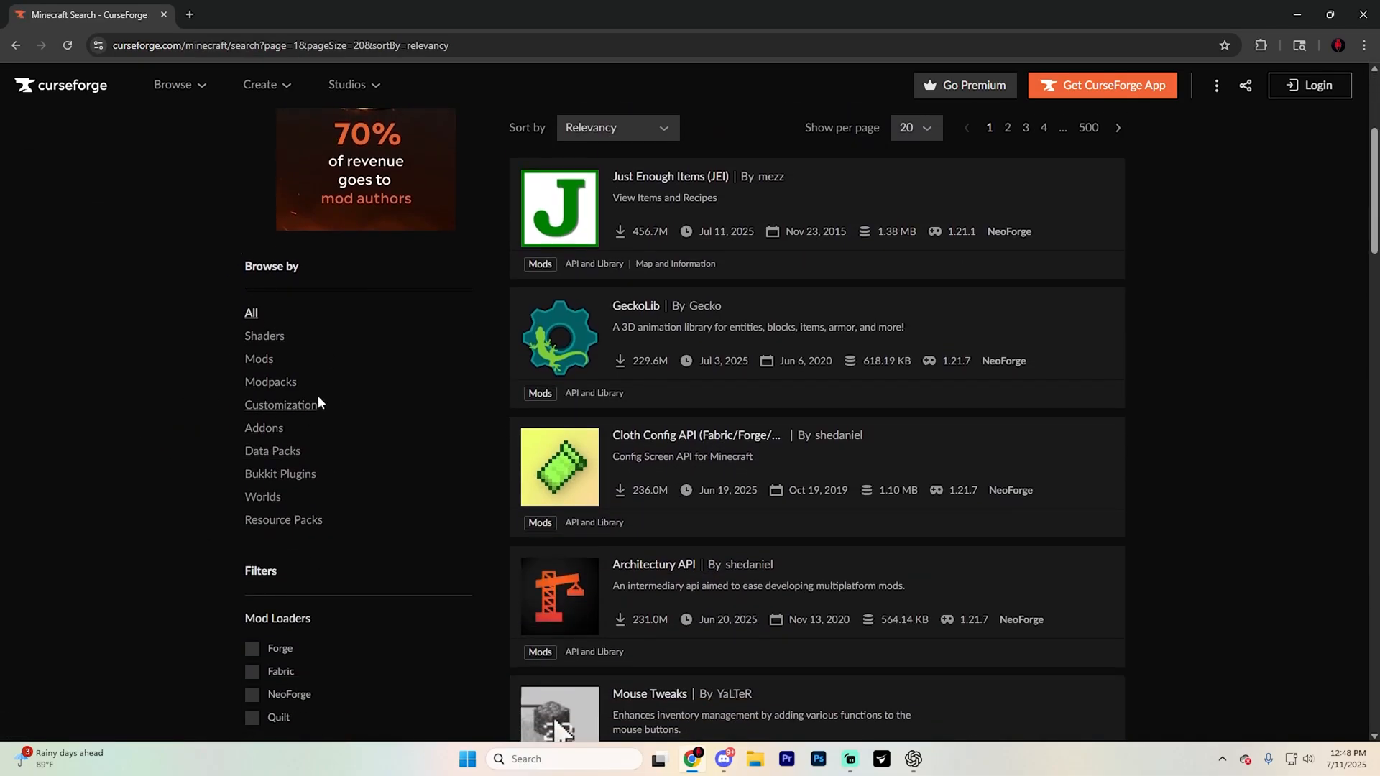
{"action": "scroll", "scroll_direction": "down", "scroll_amount": 3}
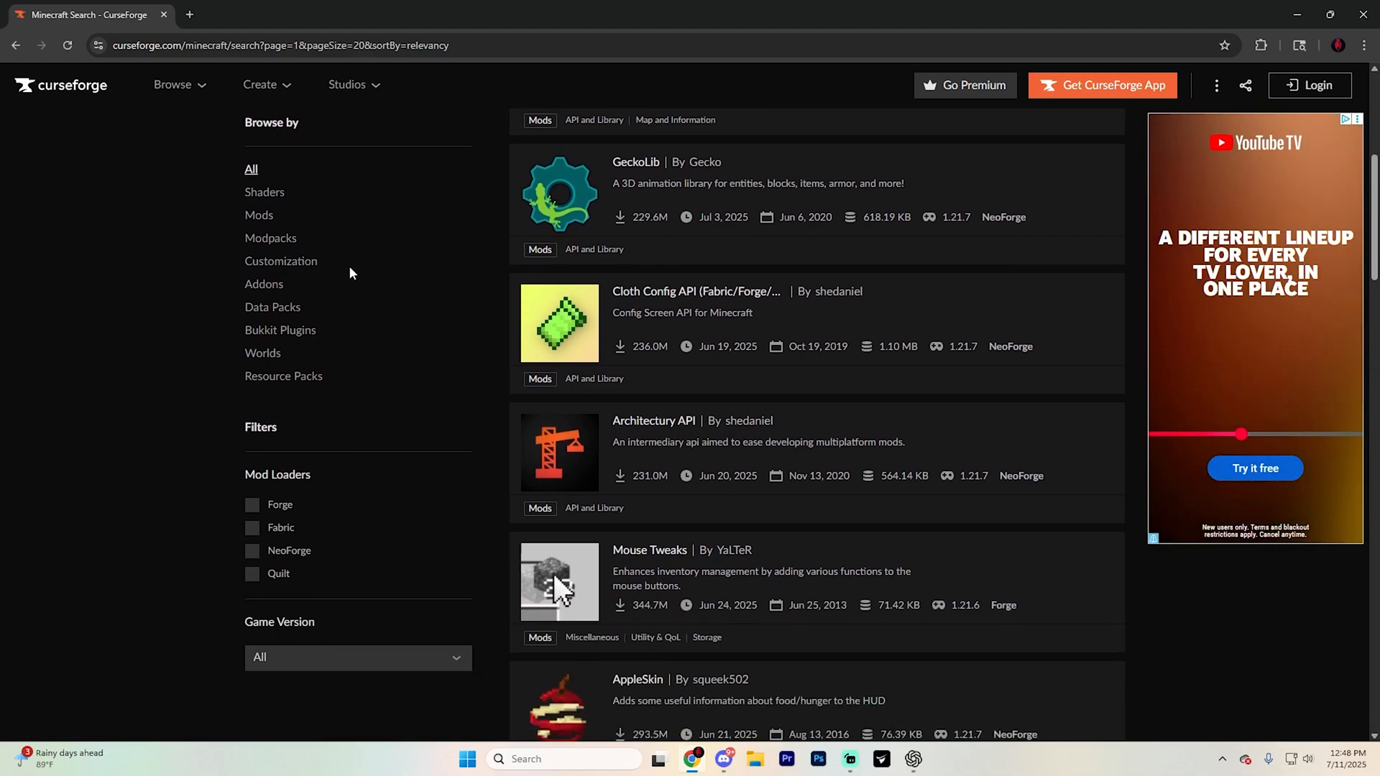
{"action": "left_click", "coordinate": [283, 377]}
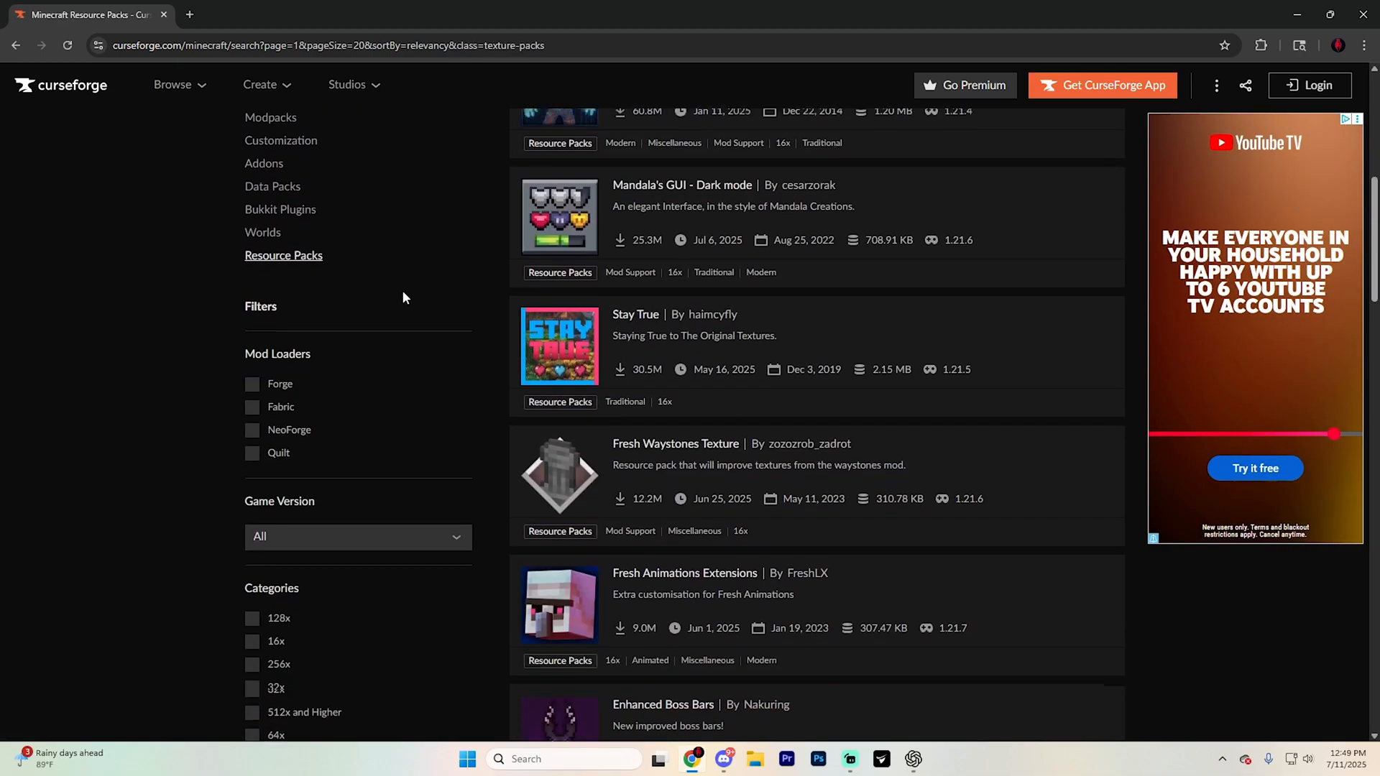
- Filter the resource packs to game version 1.21.7 and scroll the results toward Ashen 16x
{"action": "scroll", "scroll_direction": "down", "scroll_amount": 3}
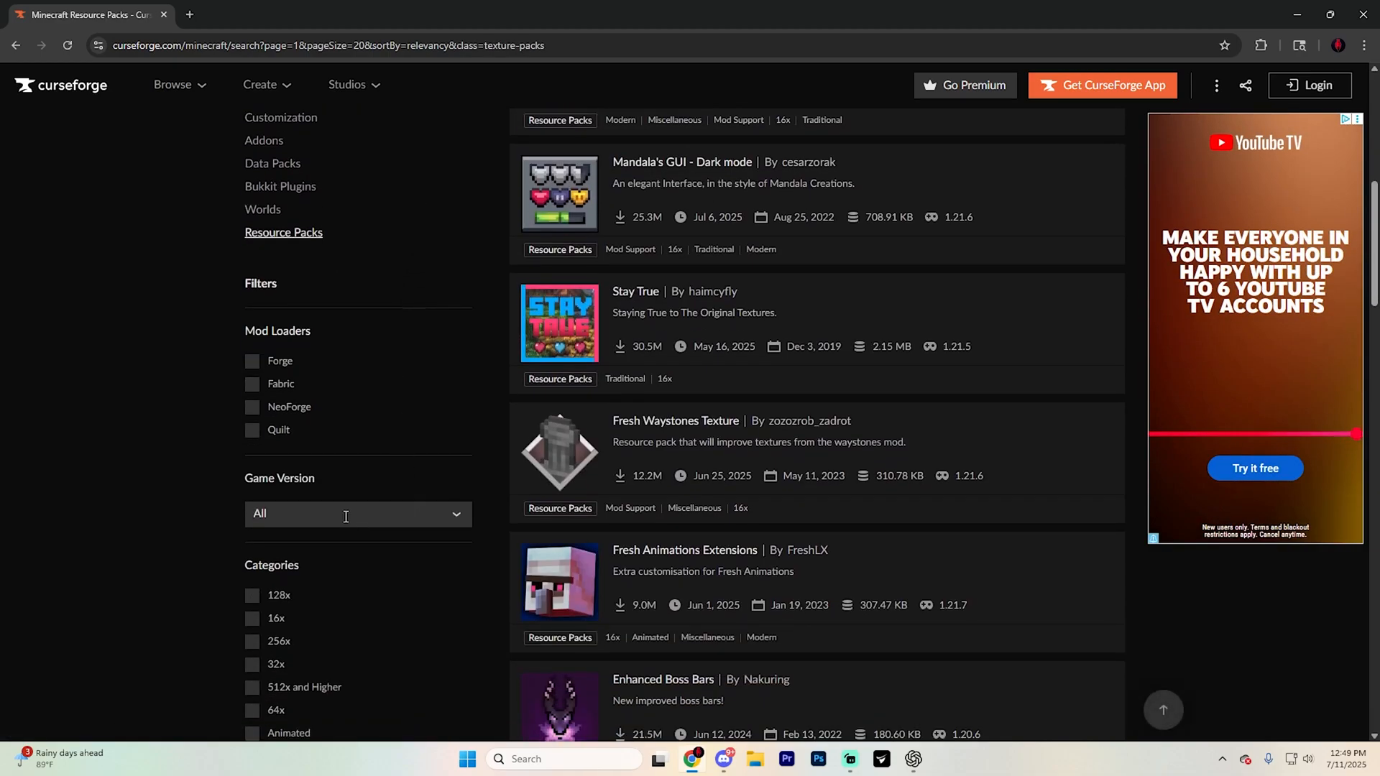
{"action": "left_click", "coordinate": [357, 513]}
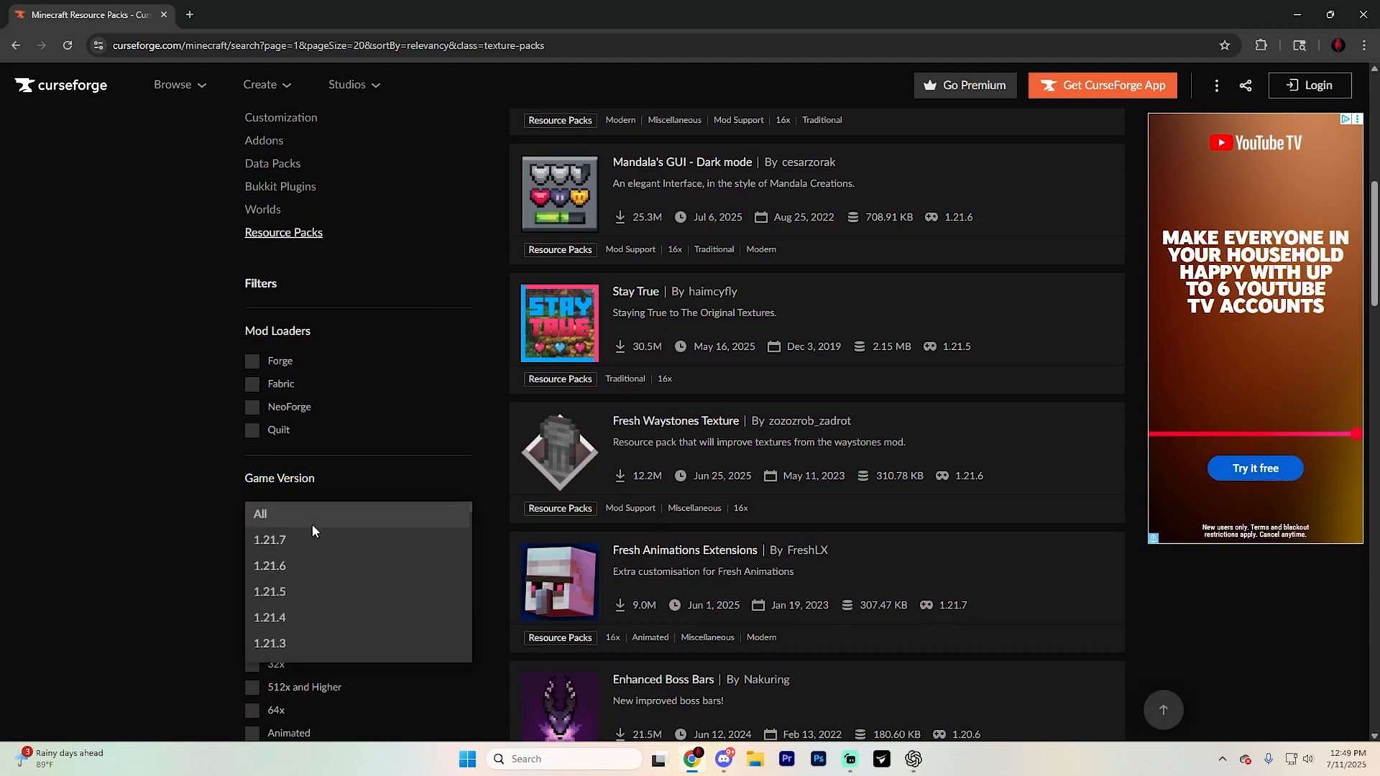
{"action": "left_click", "coordinate": [271, 539]}
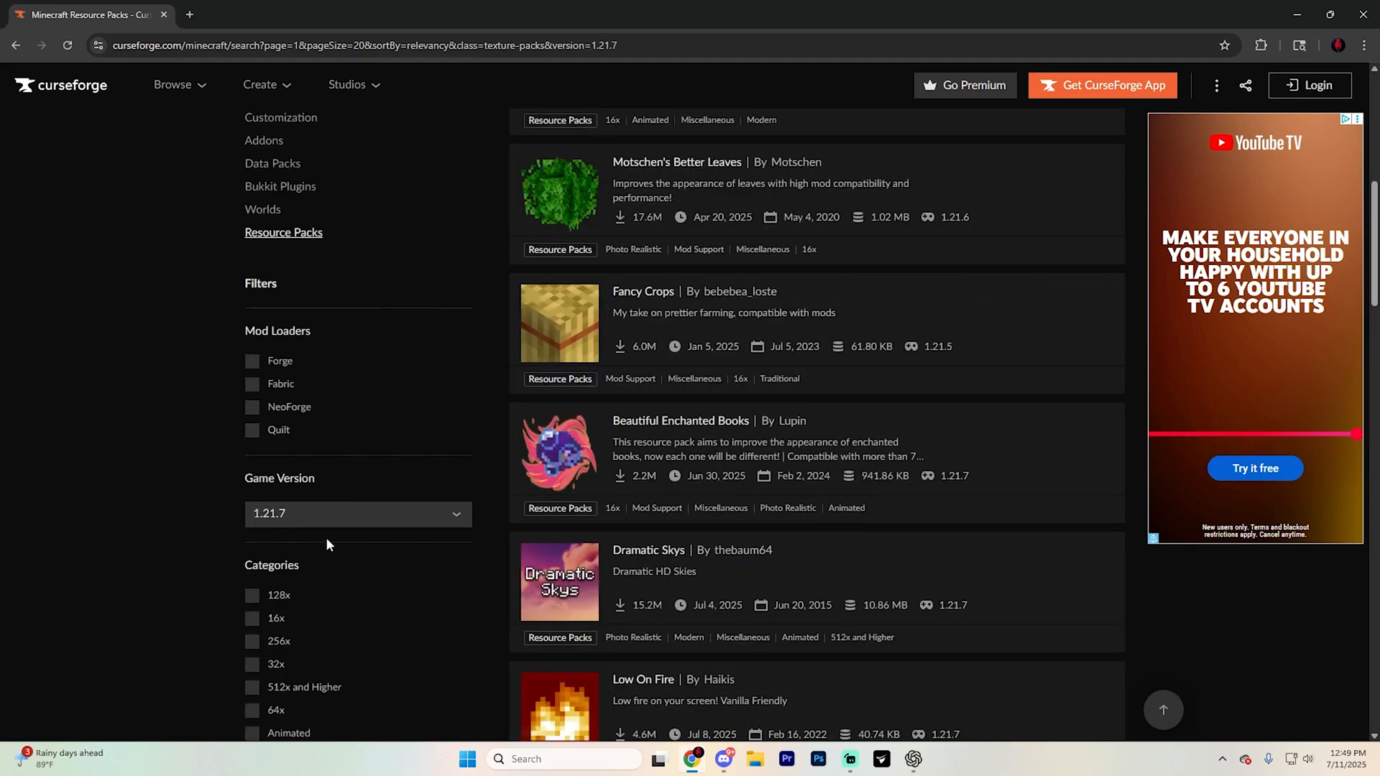
{"action": "mouse_move", "coordinate": [337, 453]}
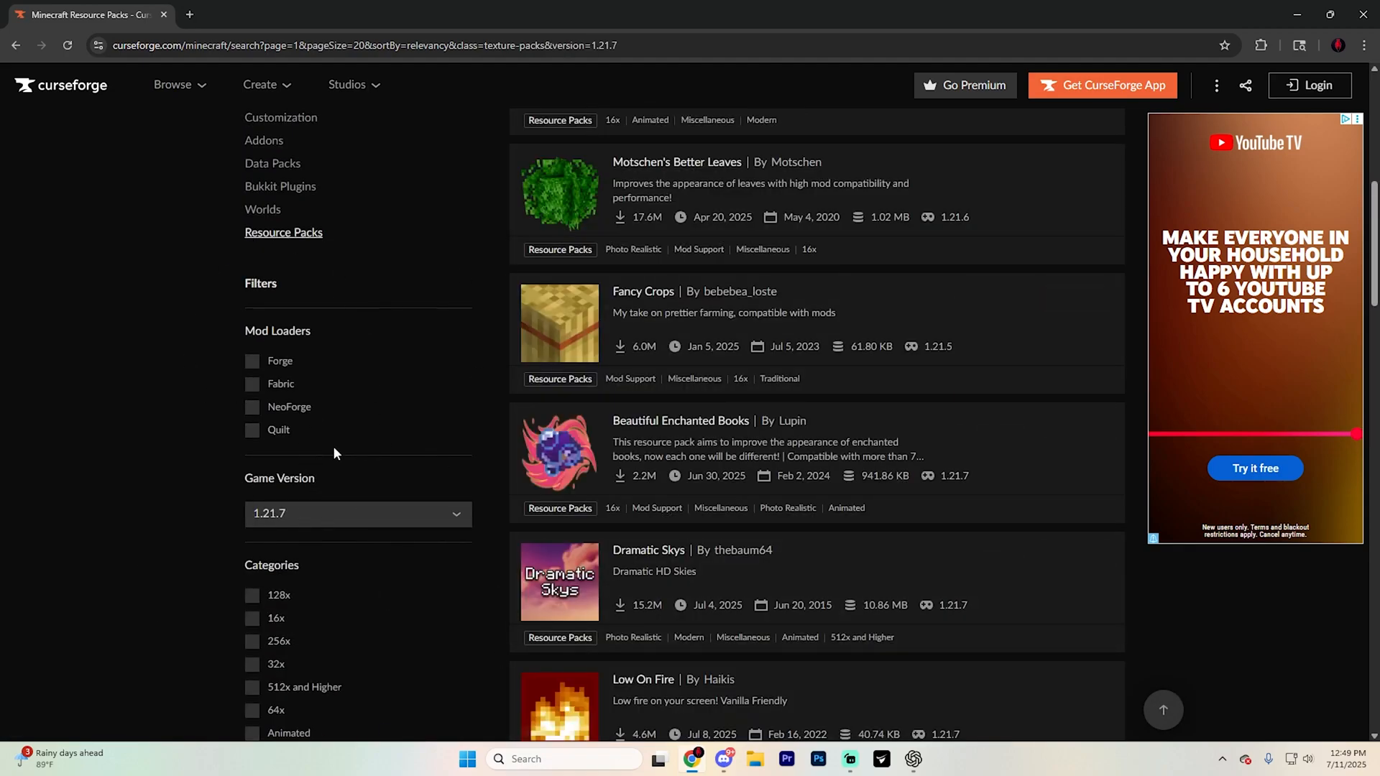
{"action": "mouse_move", "coordinate": [450, 170]}
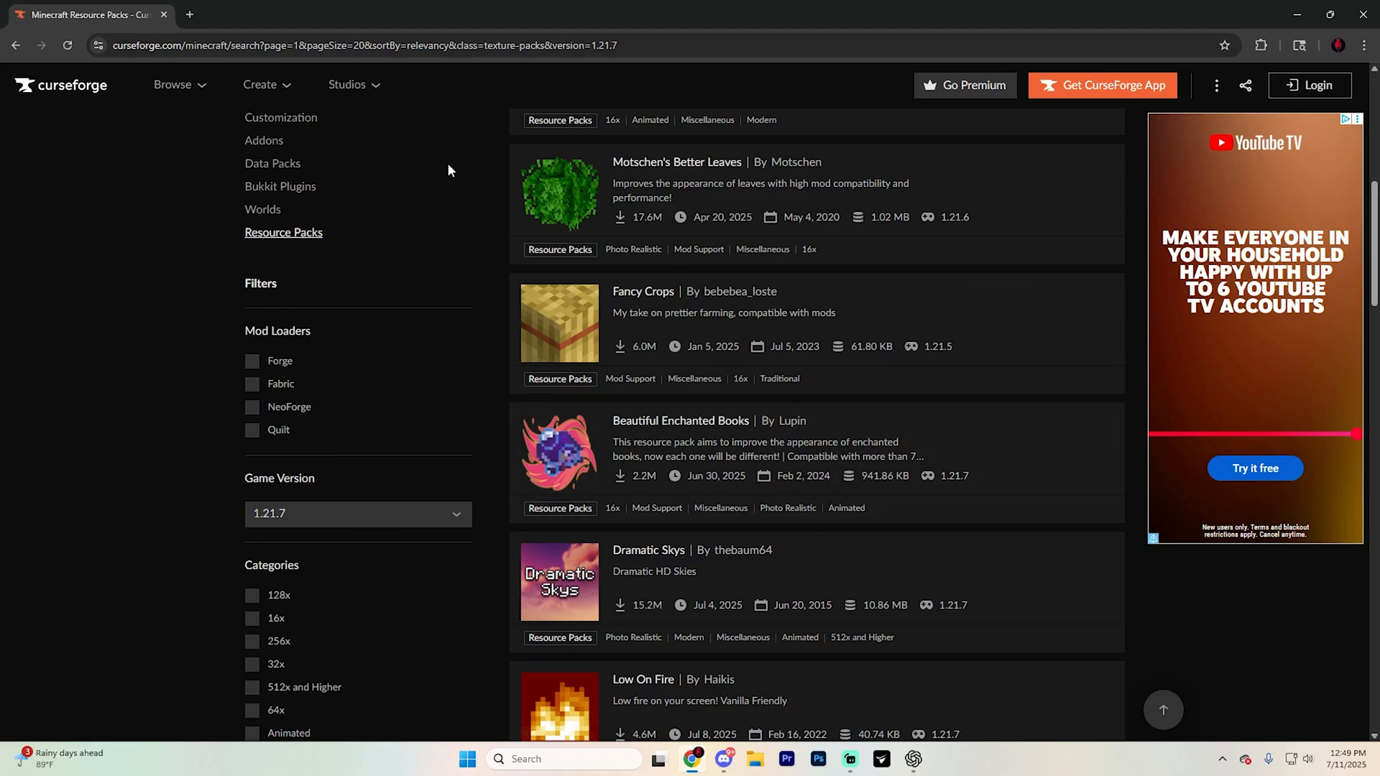
{"action": "mouse_move", "coordinate": [327, 389]}
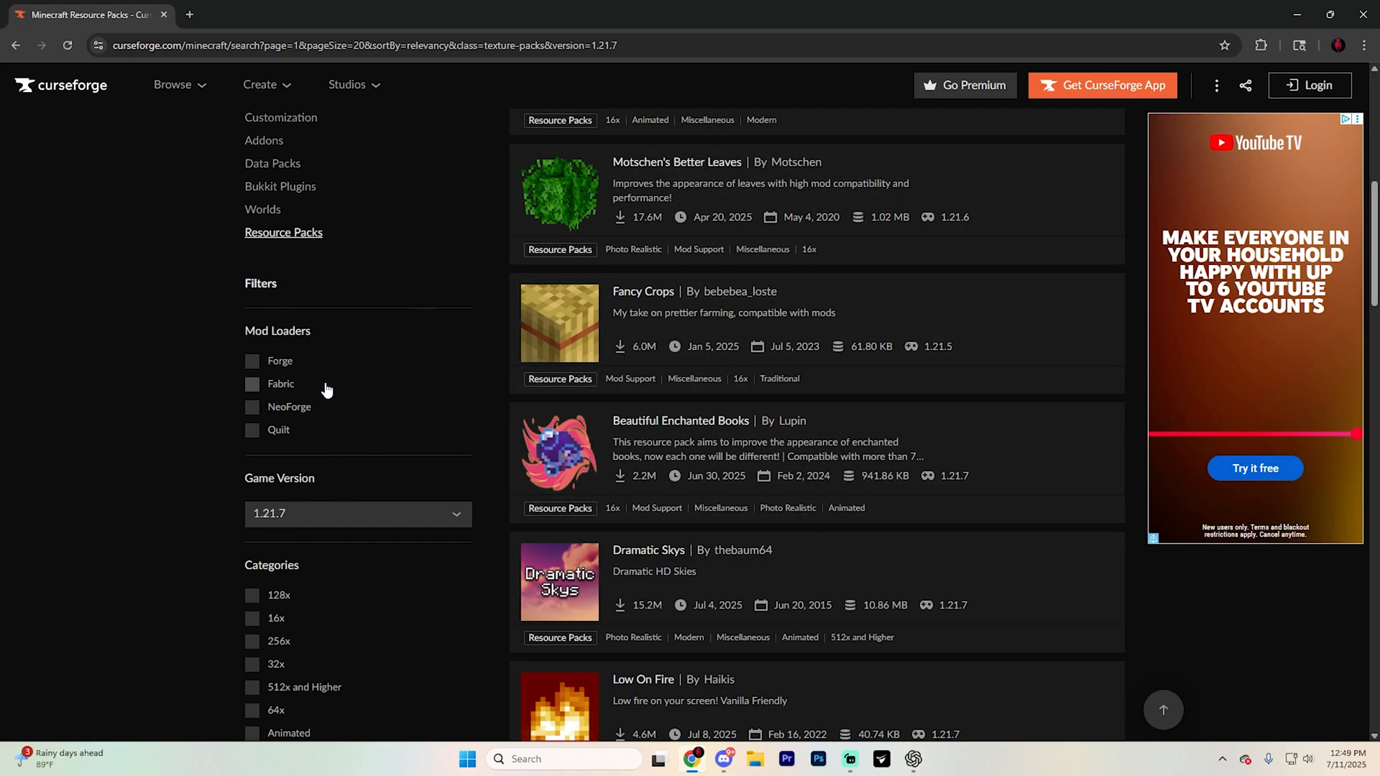
{"action": "scroll", "scroll_direction": "down", "scroll_amount": 3}
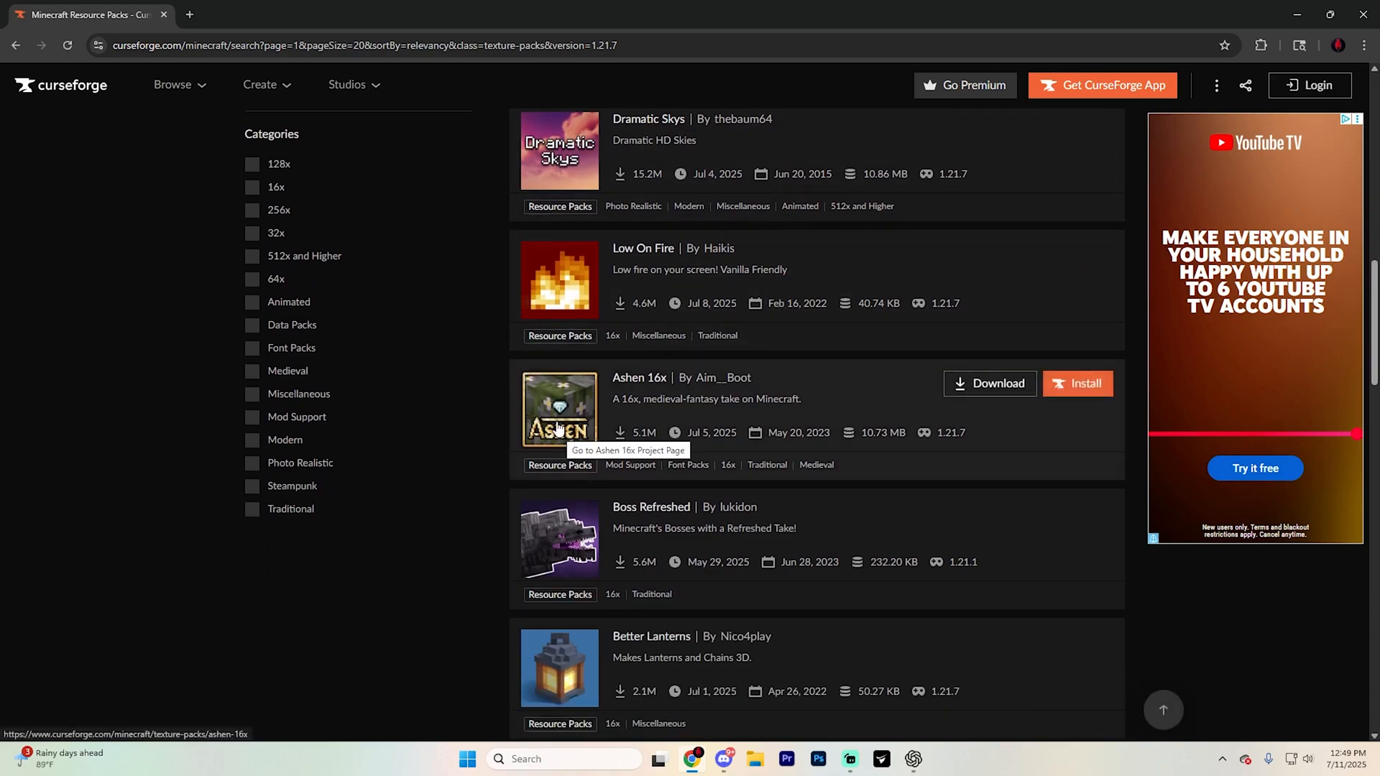
{"action": "mouse_move", "coordinate": [815, 377]}
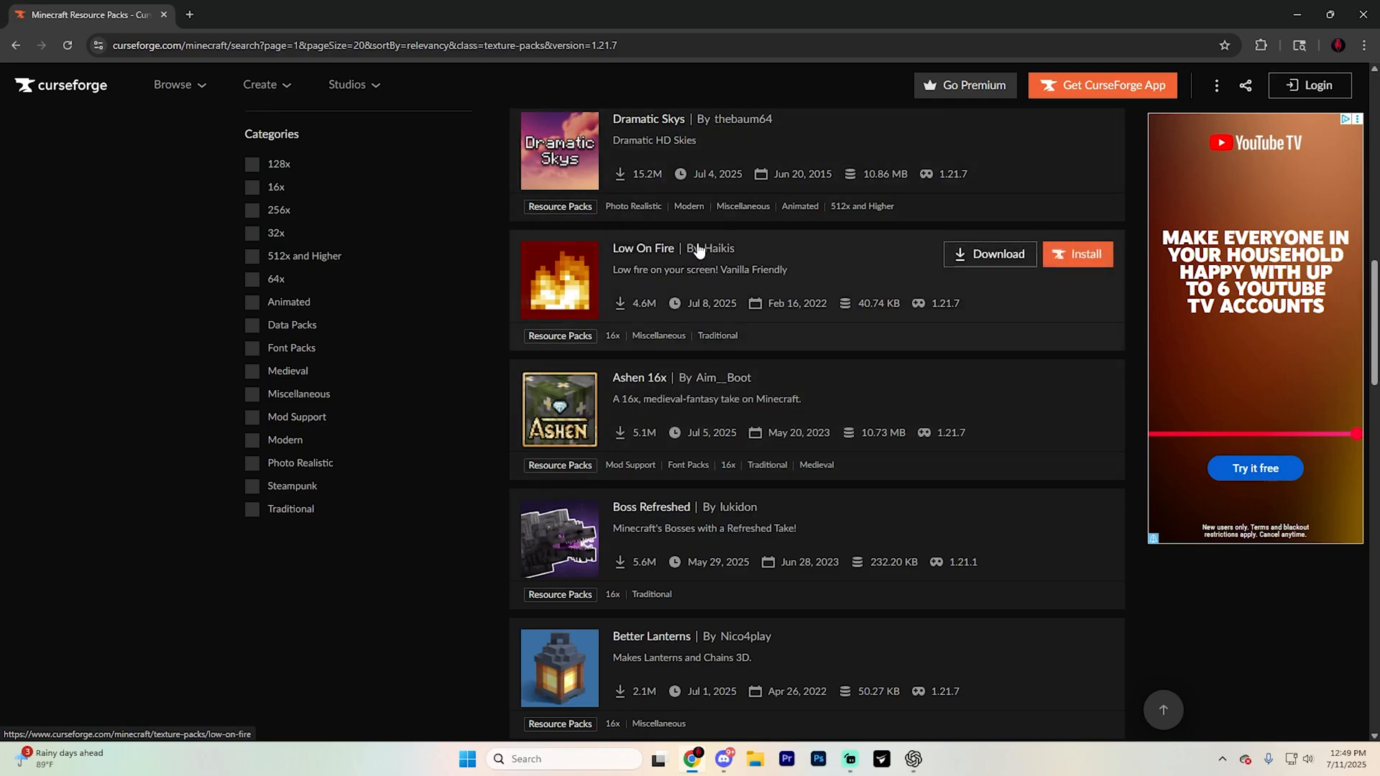
{"action": "scroll", "scroll_direction": "down", "scroll_amount": 3}
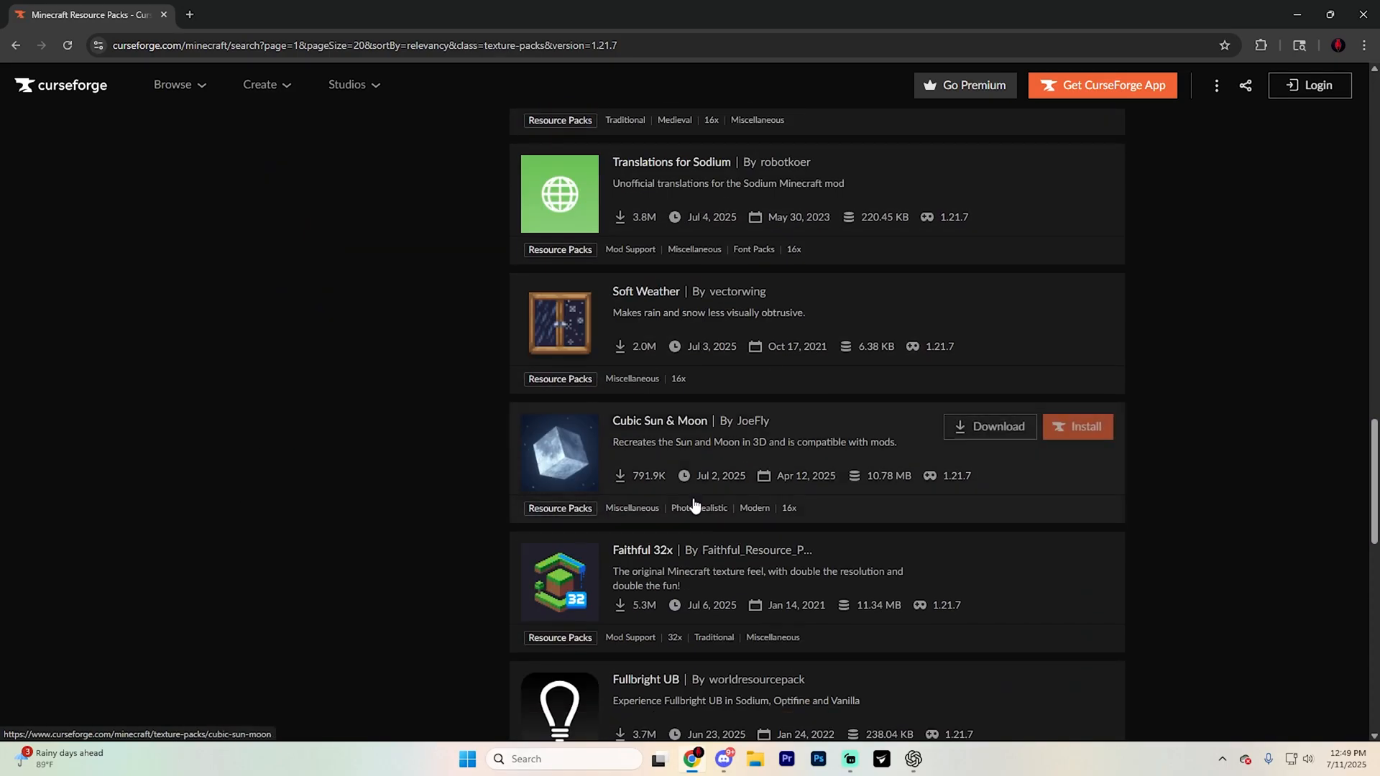
{"action": "scroll", "scroll_direction": "down", "scroll_amount": 3}
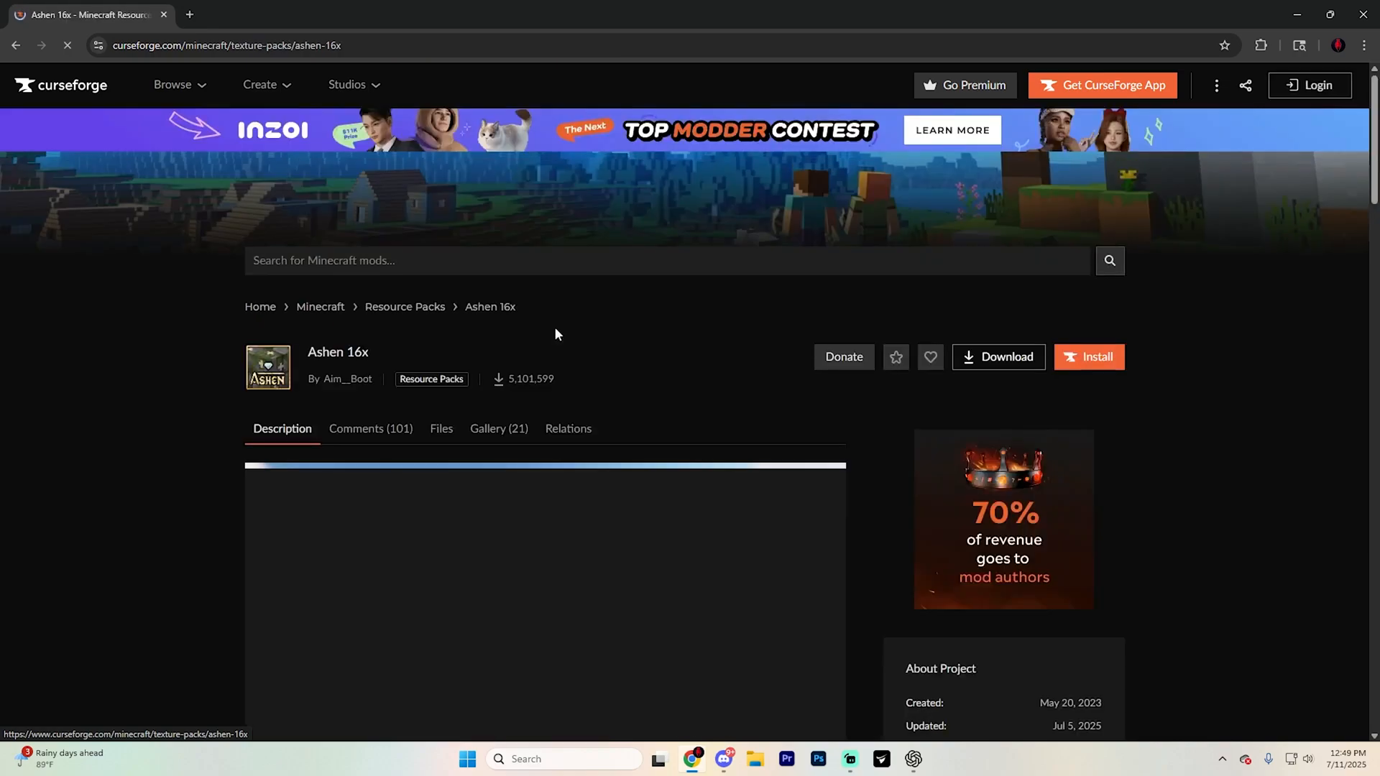
- Download the Ashen 16x v1.12.1 file for 1.21.7 from the Files list and check Chrome's downloads
{"action": "left_click", "coordinate": [440, 428]}
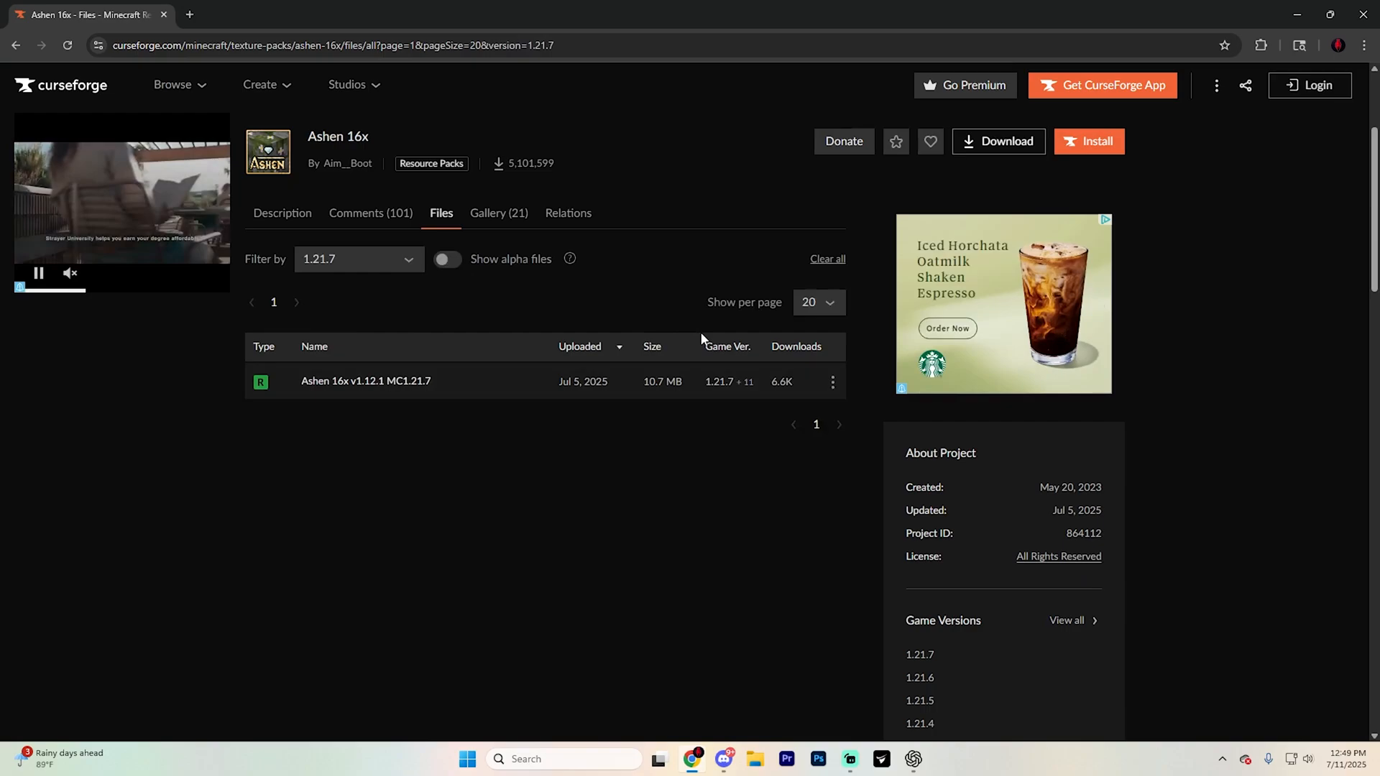
{"action": "left_click", "coordinate": [832, 383]}
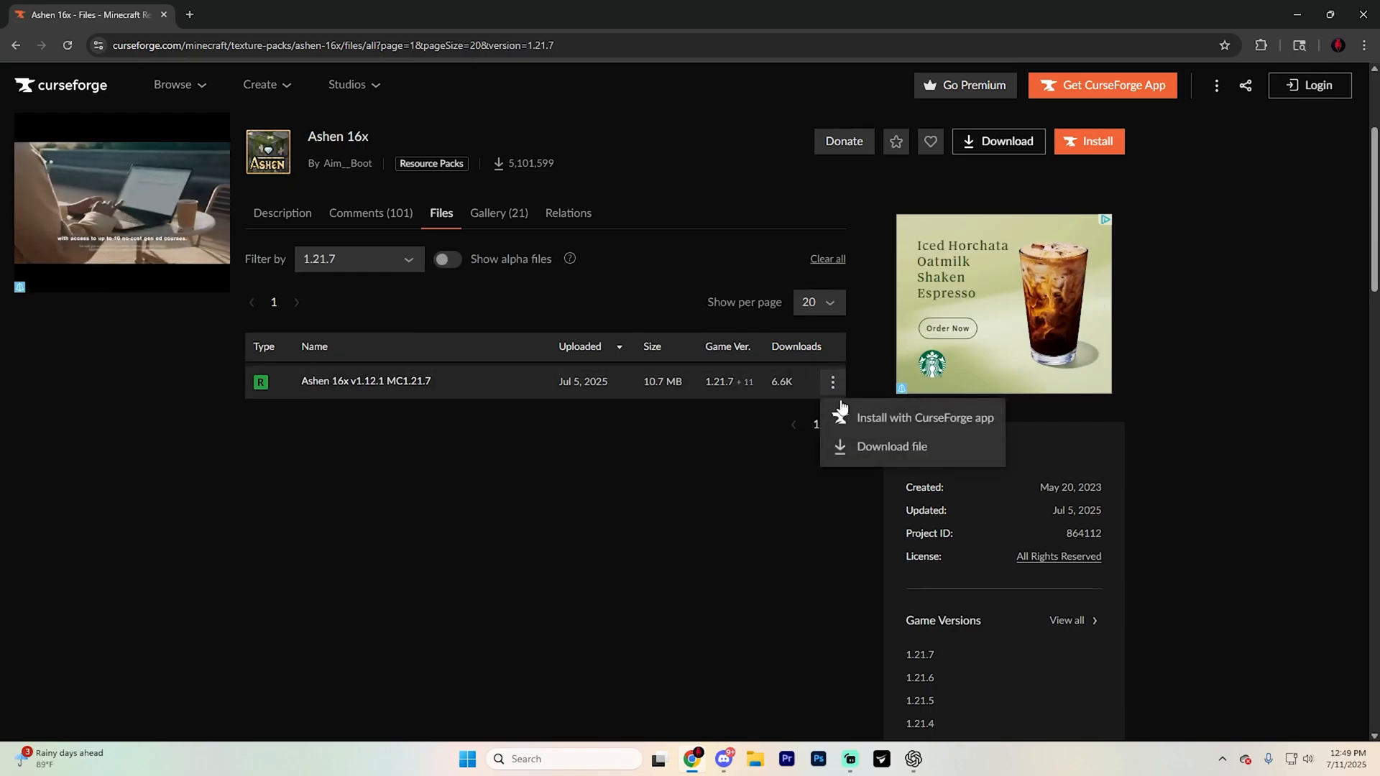
{"action": "left_click", "coordinate": [892, 445]}
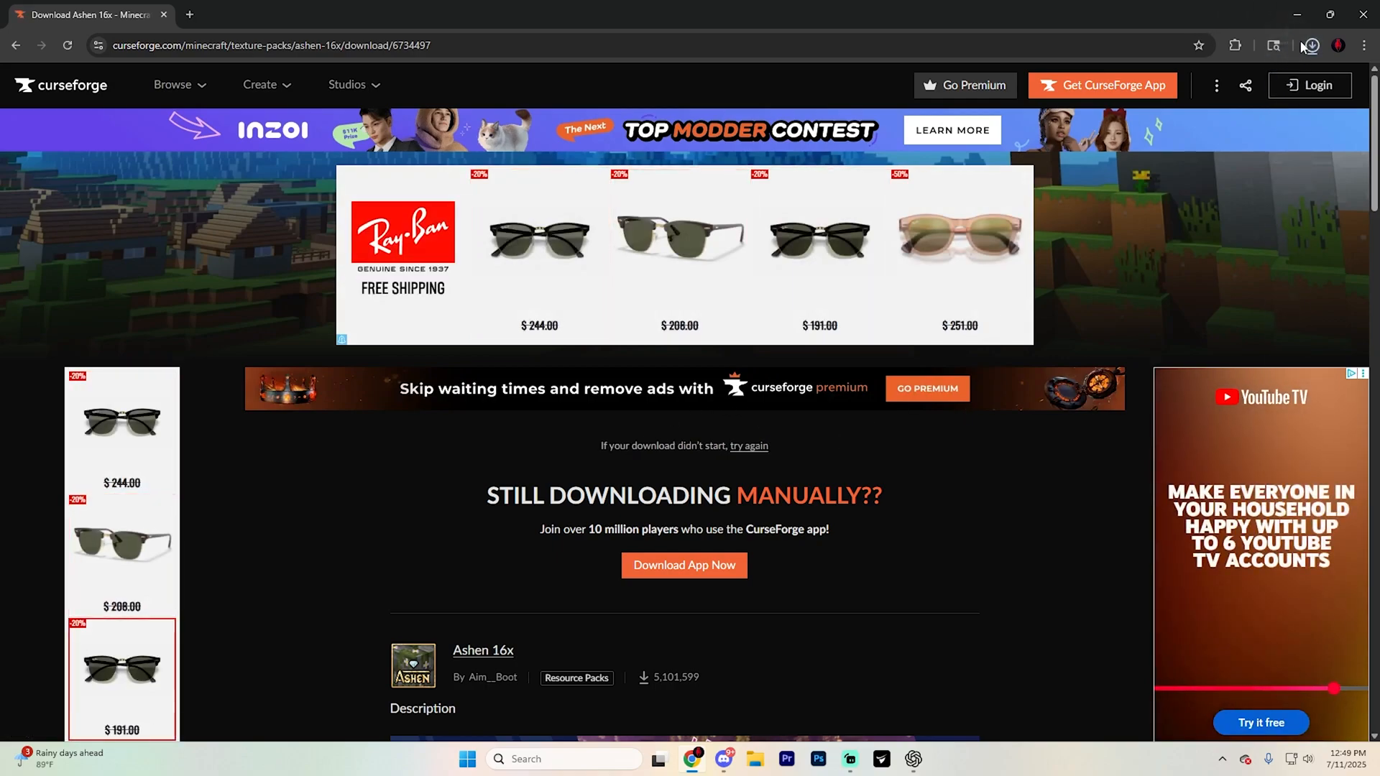
{"action": "left_click", "coordinate": [1314, 45]}
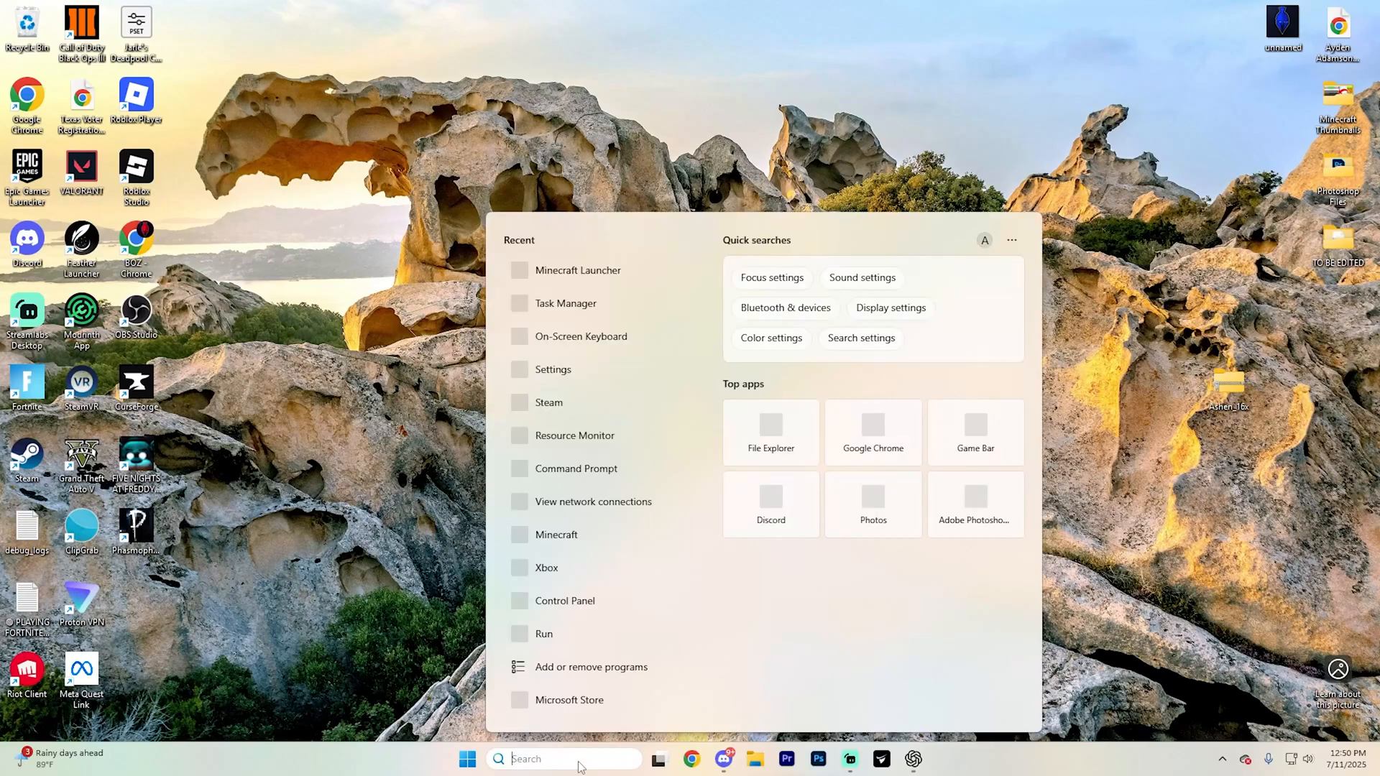
- Launch Minecraft Launcher and play the Latest release, 1.21.7
{"action": "left_click", "coordinate": [578, 270]}
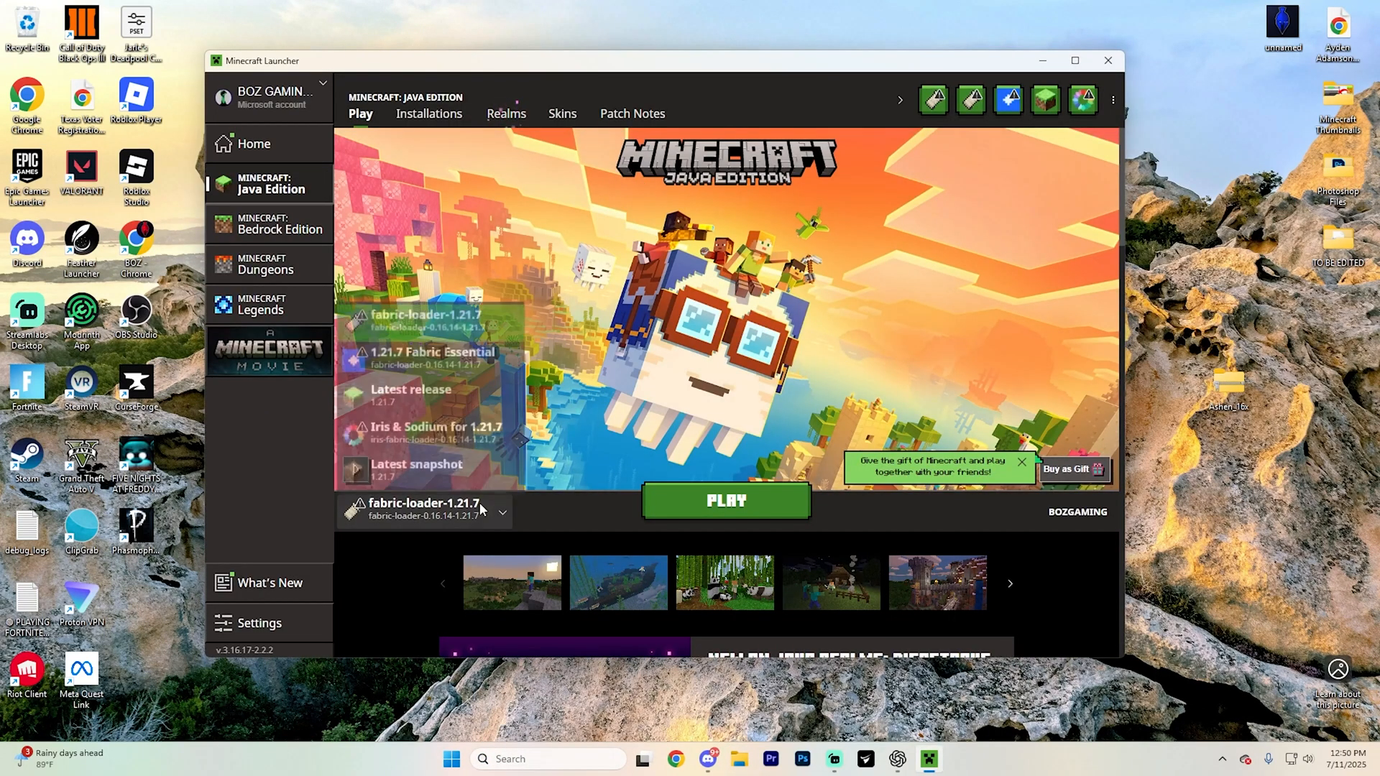
{"action": "left_click", "coordinate": [411, 390]}
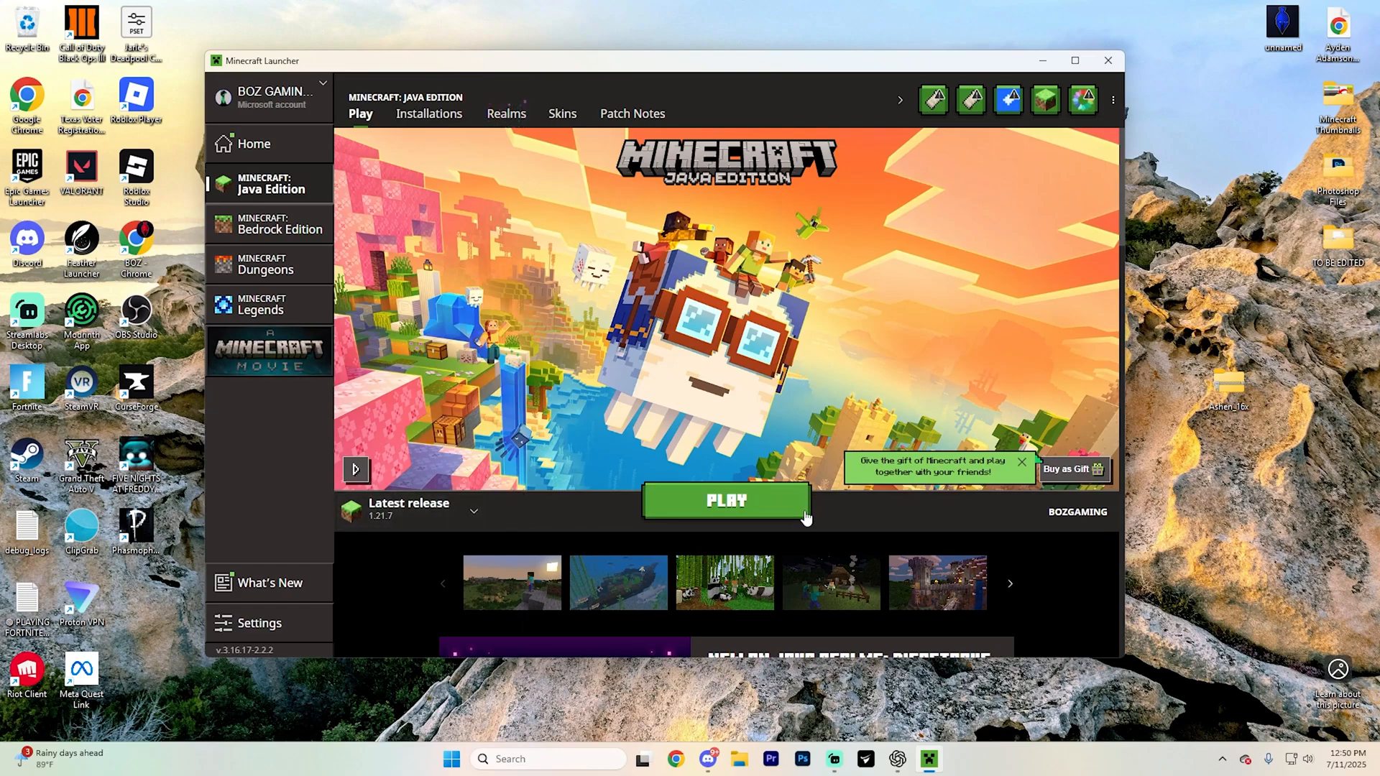
{"action": "left_click", "coordinate": [726, 501]}
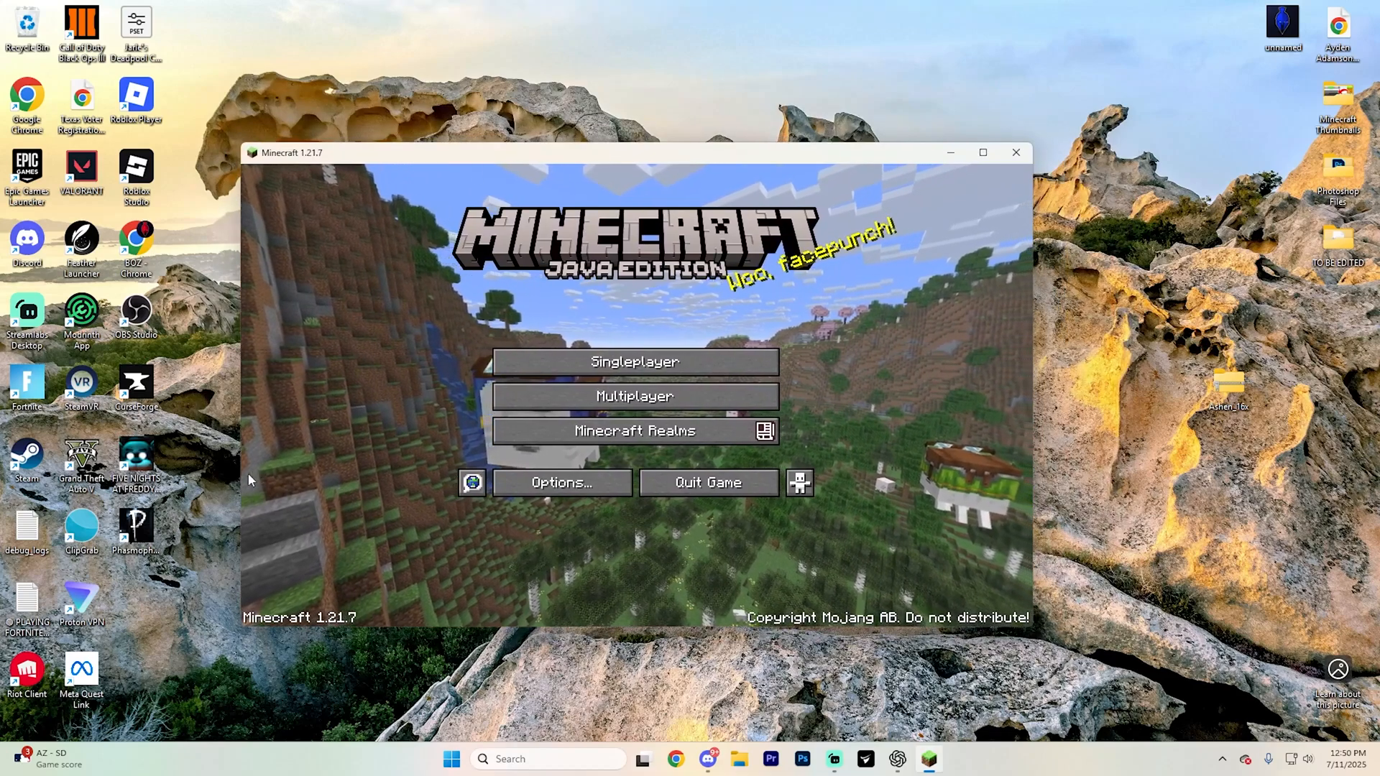
- Go to Options and then the Resource Packs screen in Minecraft
{"action": "left_click", "coordinate": [562, 483]}
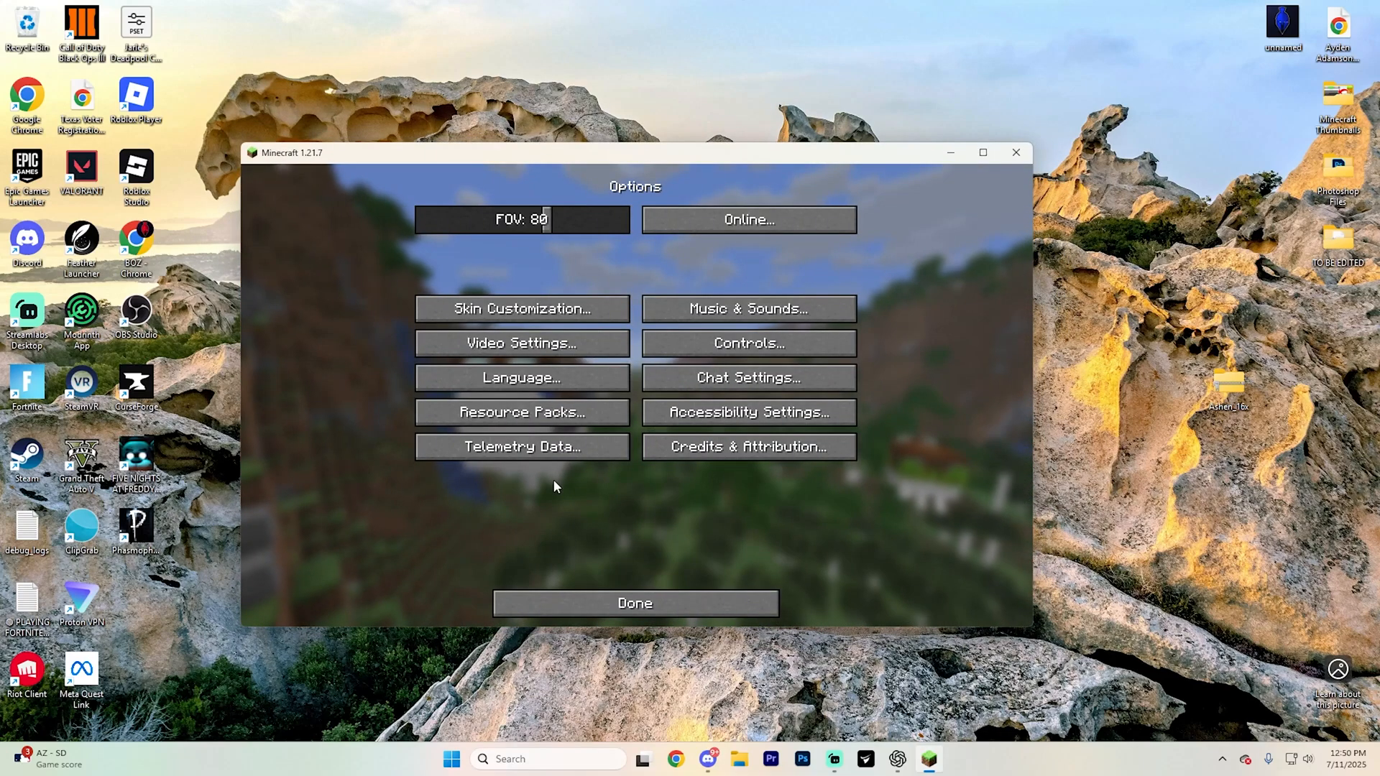
{"action": "mouse_move", "coordinate": [489, 423]}
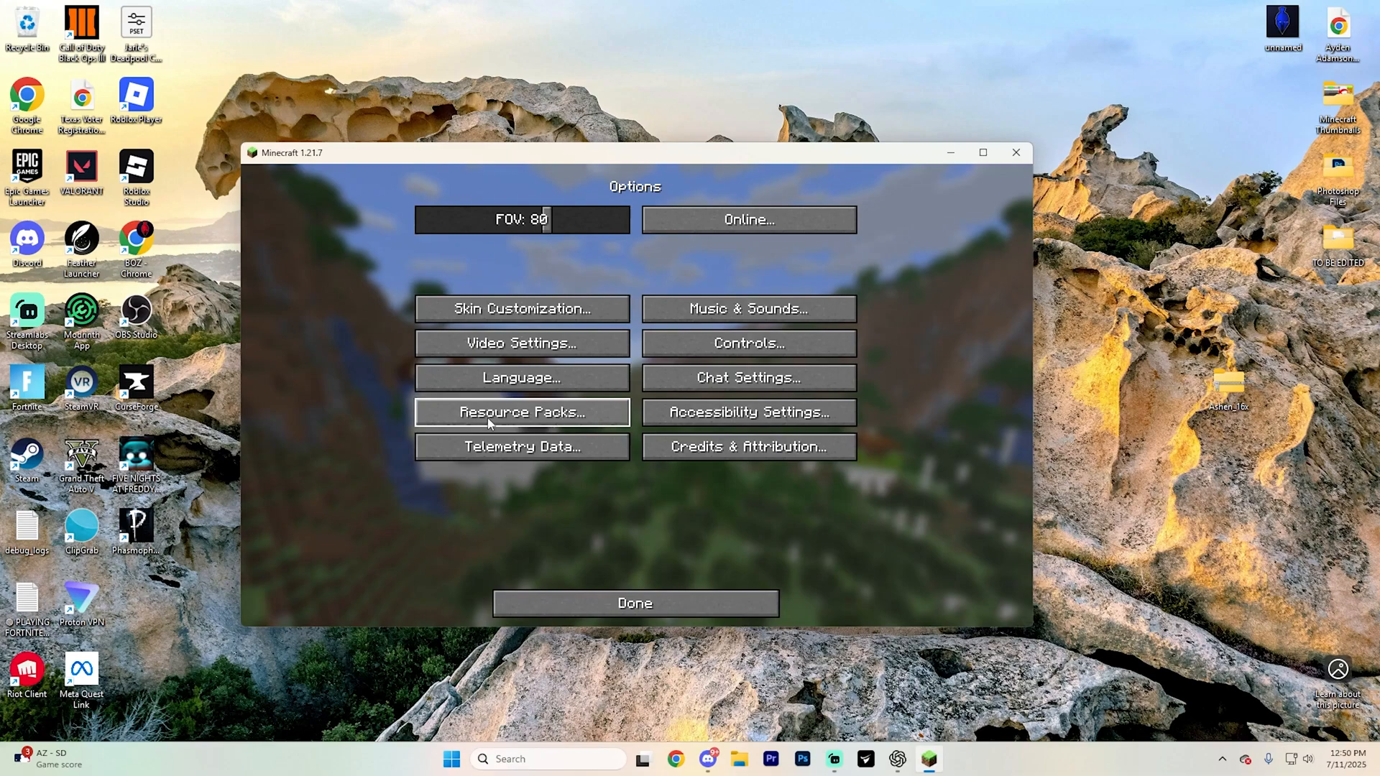
{"action": "left_click", "coordinate": [522, 411]}
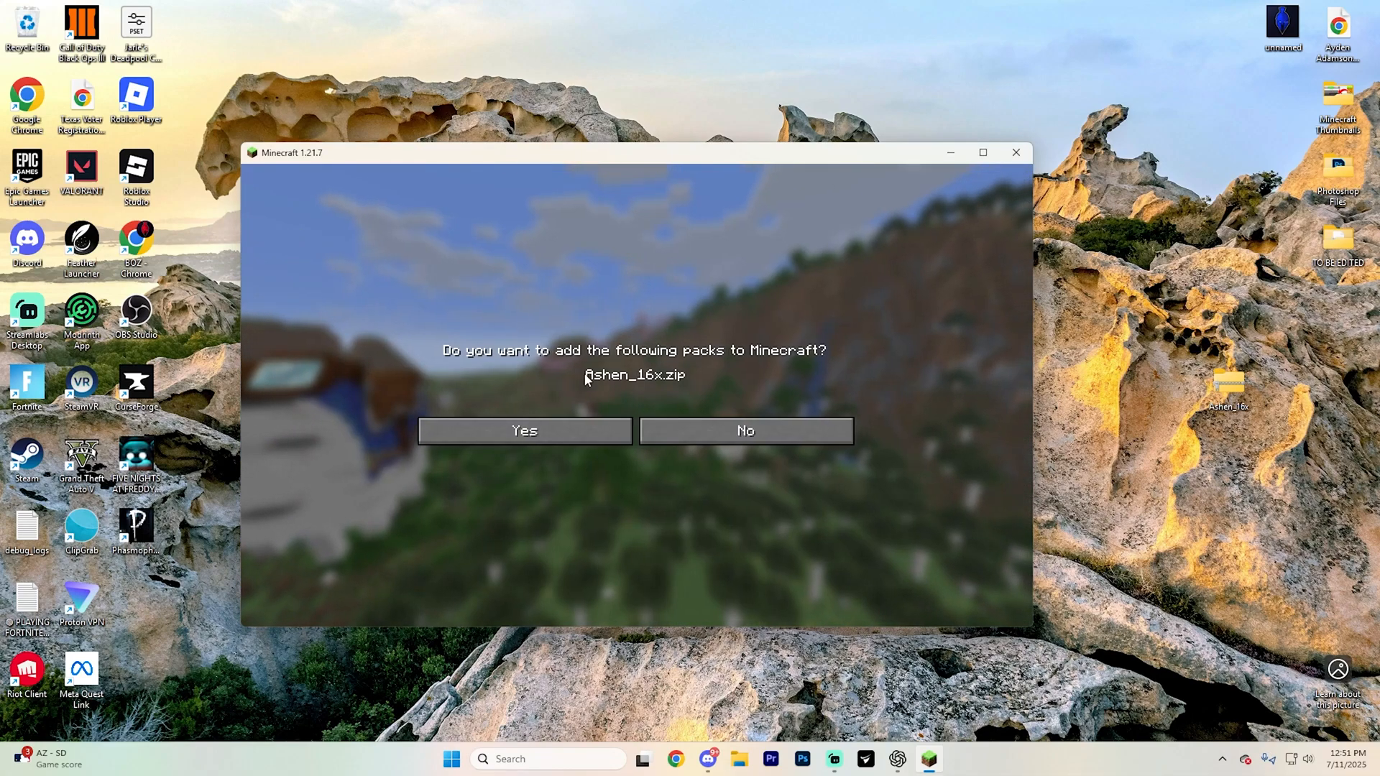
{"action": "mouse_move", "coordinate": [754, 328]}
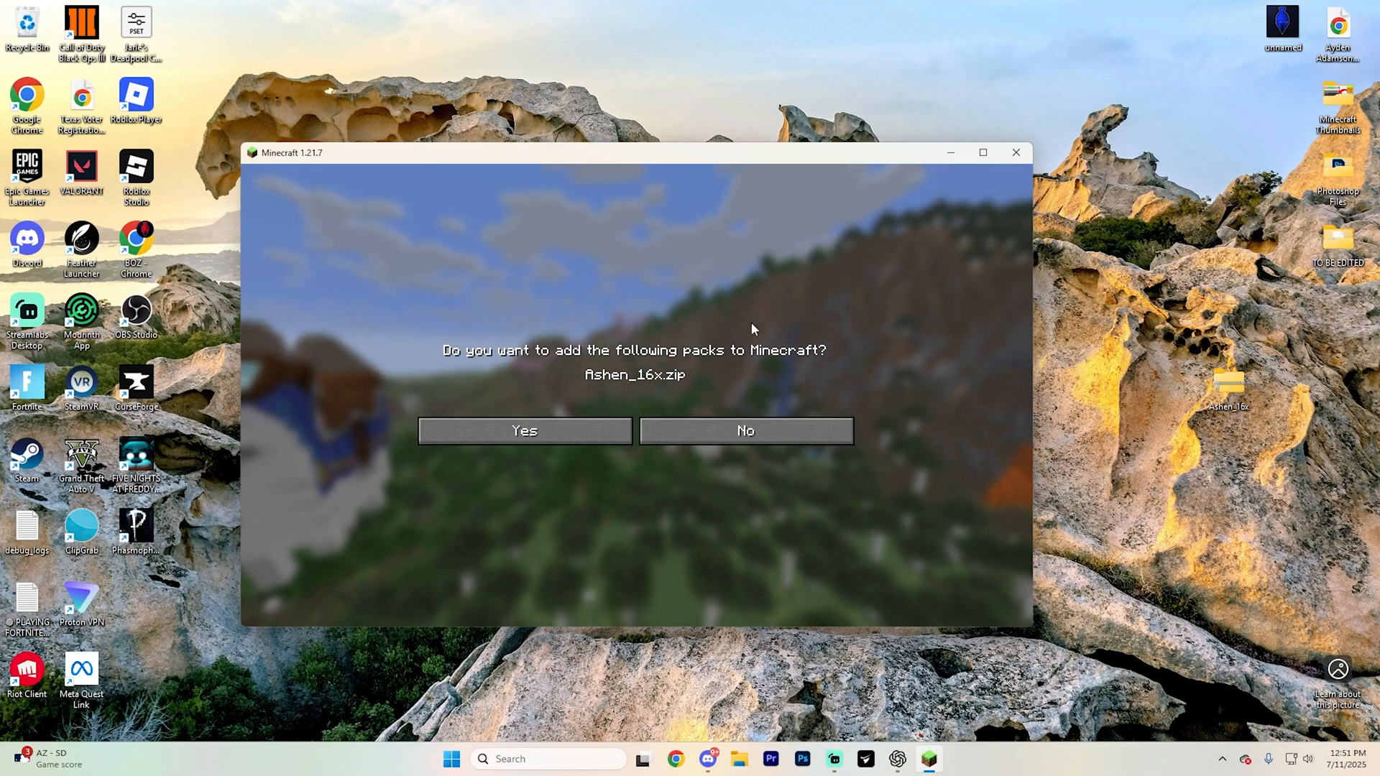
{"action": "mouse_move", "coordinate": [713, 362]}
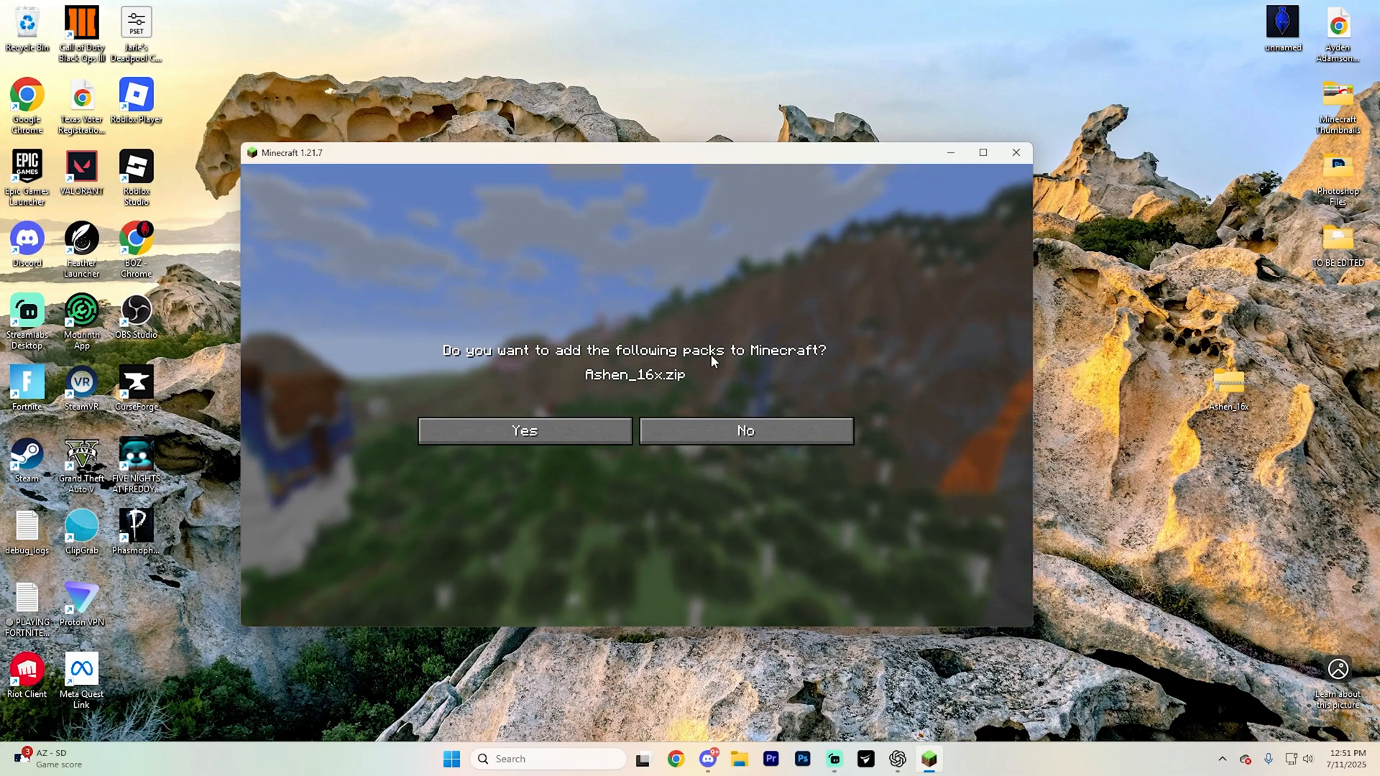
{"action": "mouse_move", "coordinate": [756, 306]}
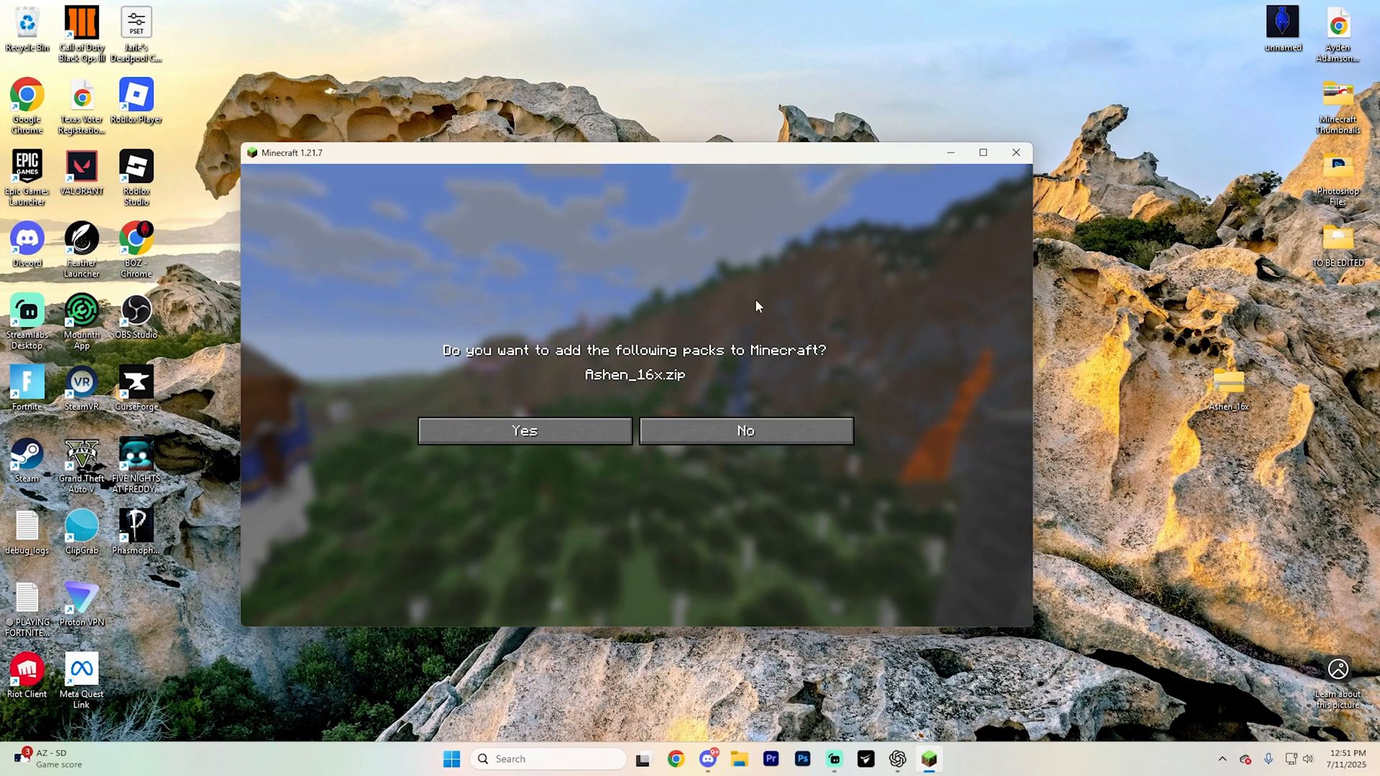
- Answer Yes to adding Ashen_16x.zip to the game's packs
{"action": "left_click", "coordinate": [525, 430]}
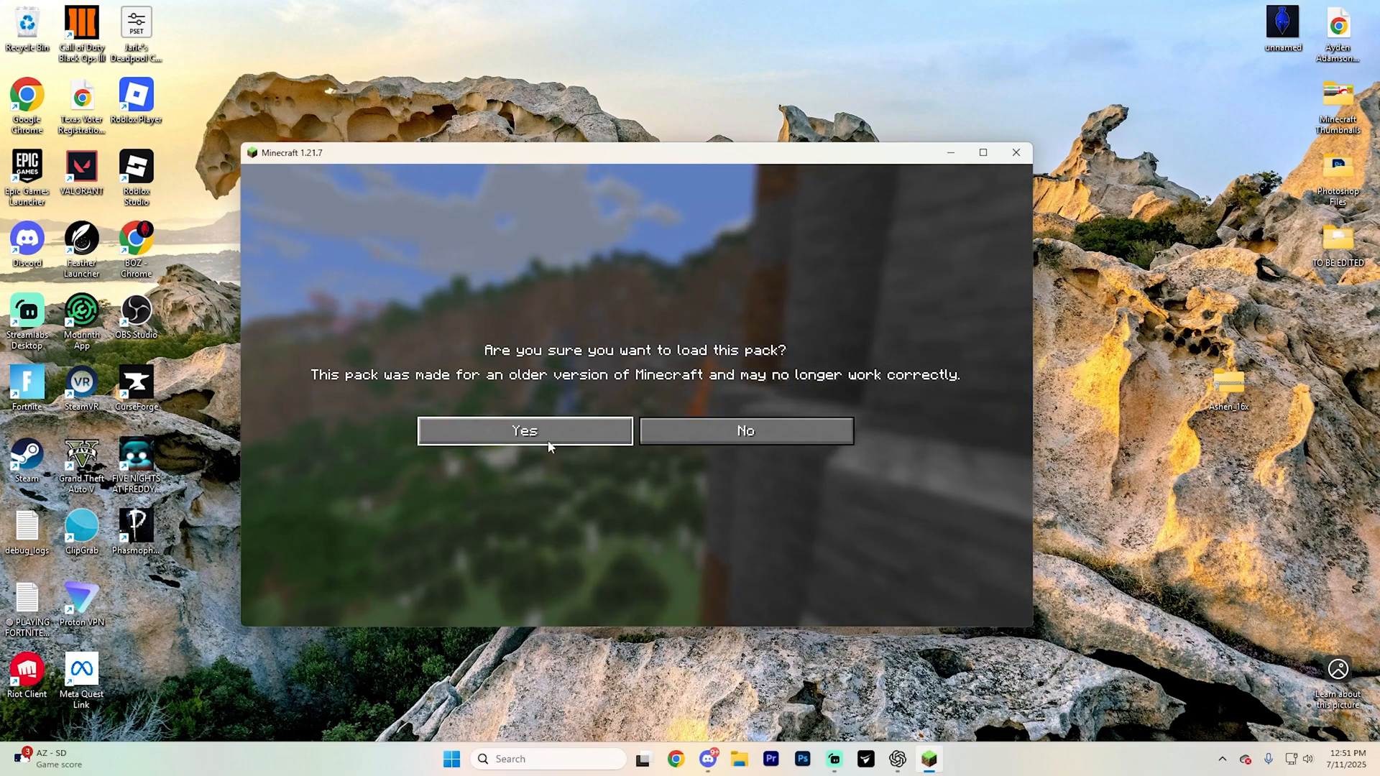
- Answer Yes to the older-version warning so Ashen_16x.zip joins the Selected packs above Default
{"action": "left_click", "coordinate": [523, 431]}
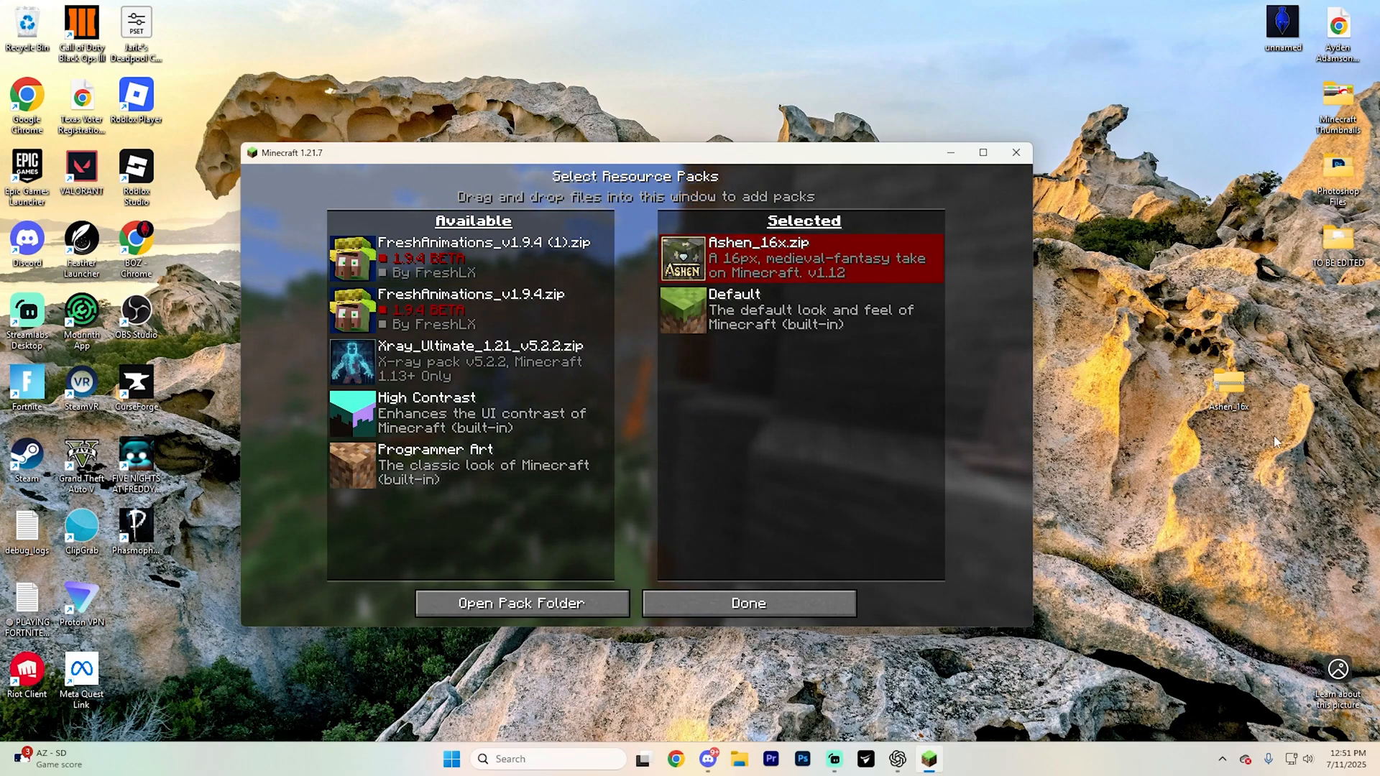
{"action": "mouse_move", "coordinate": [834, 433]}
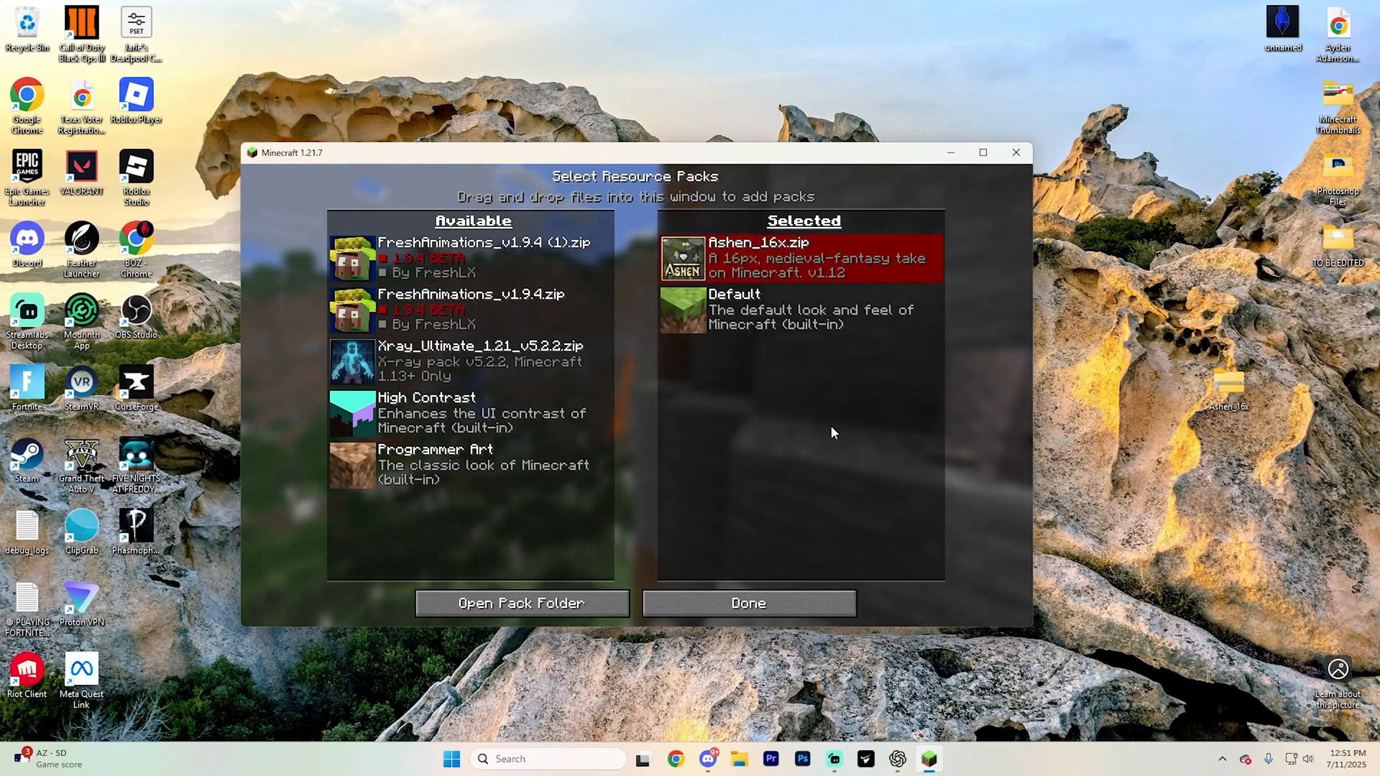
{"action": "mouse_move", "coordinate": [811, 418]}
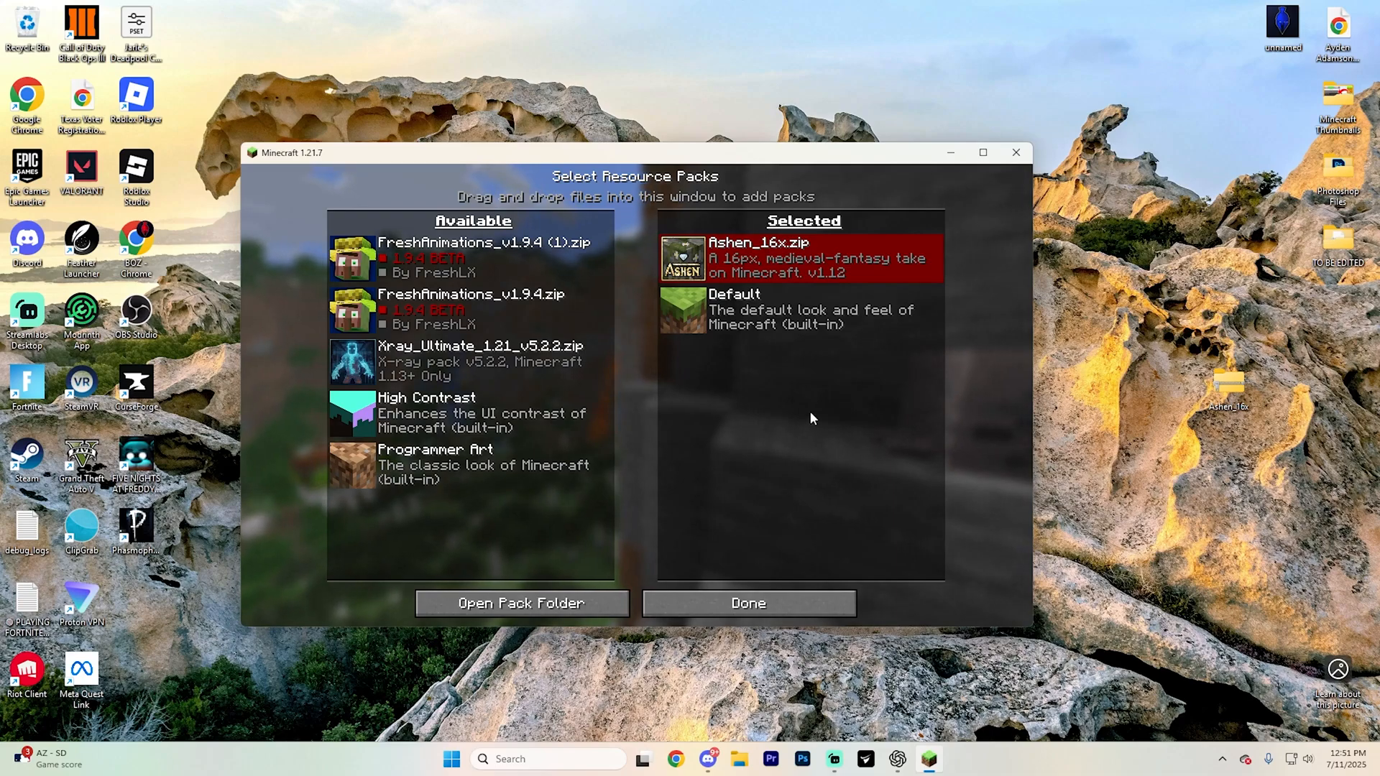